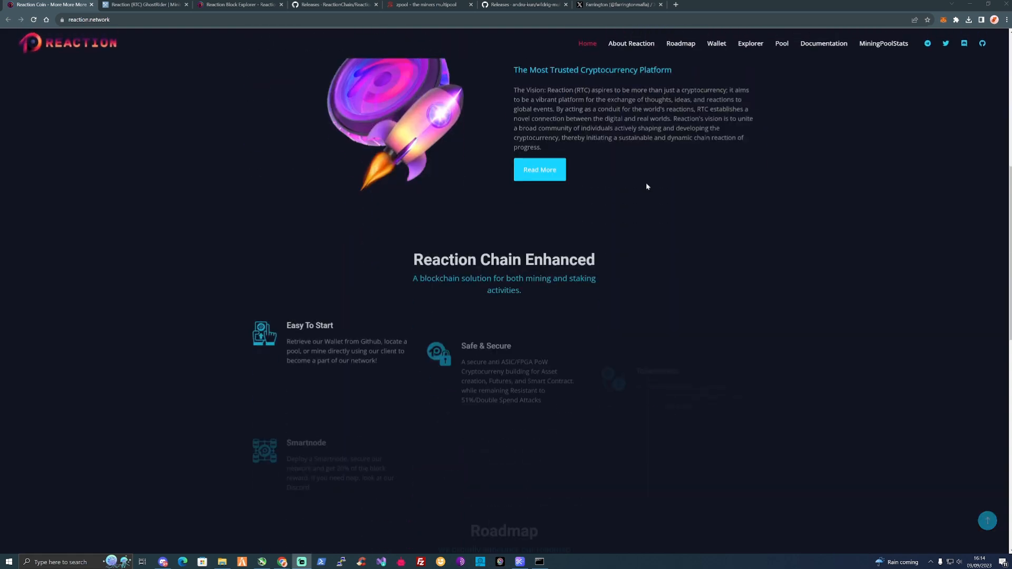
Download reaction-win-release-1.1.15.zip and open it from the browser's Downloads panel
scroll(down, 3)
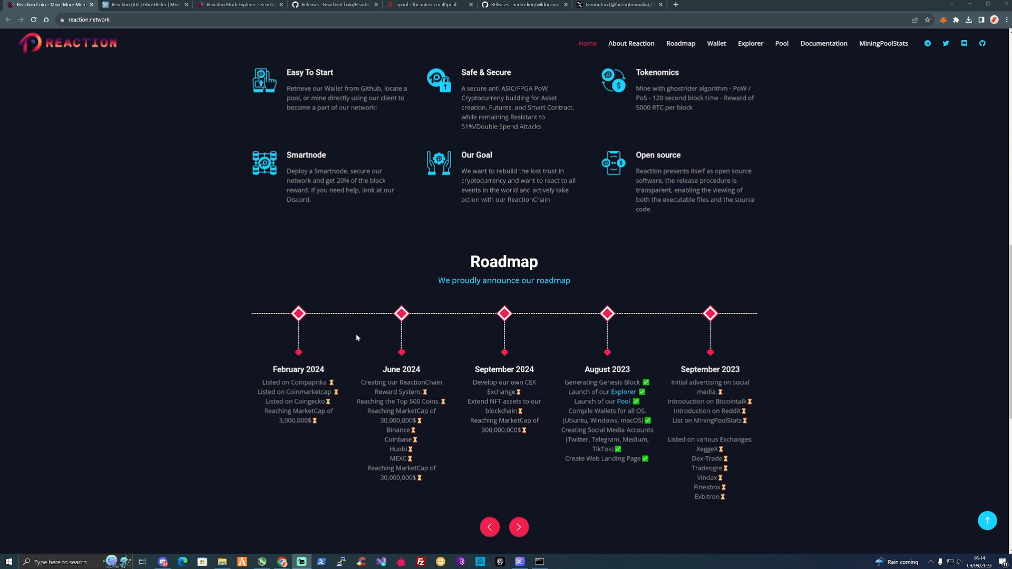
mouse_move(352, 429)
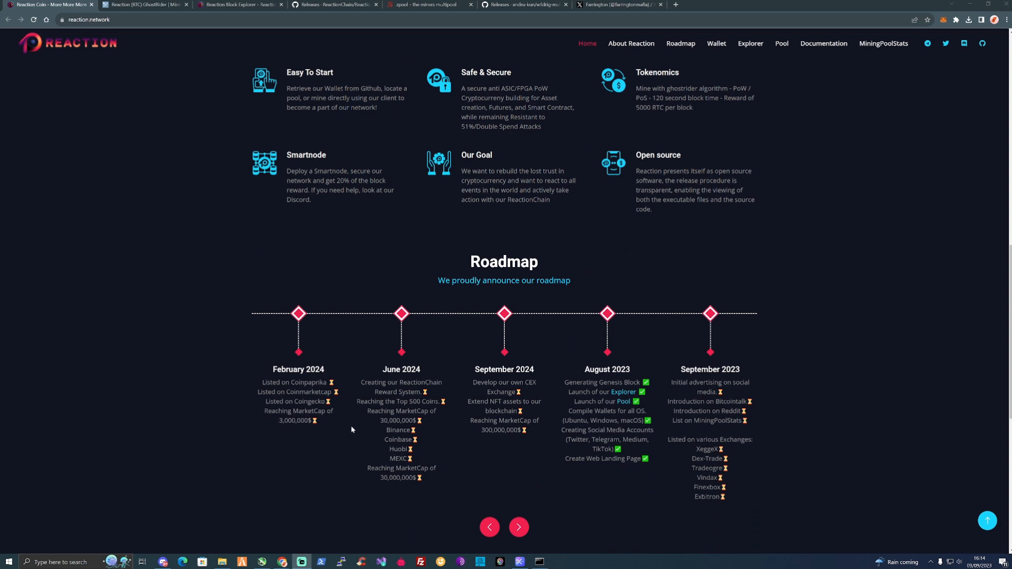
mouse_move(355, 428)
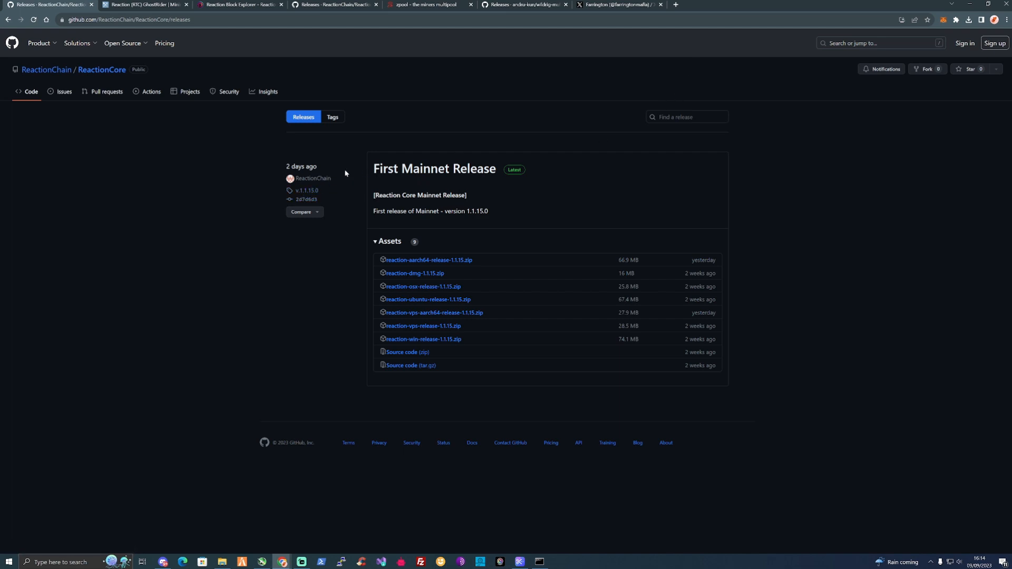
mouse_move(366, 225)
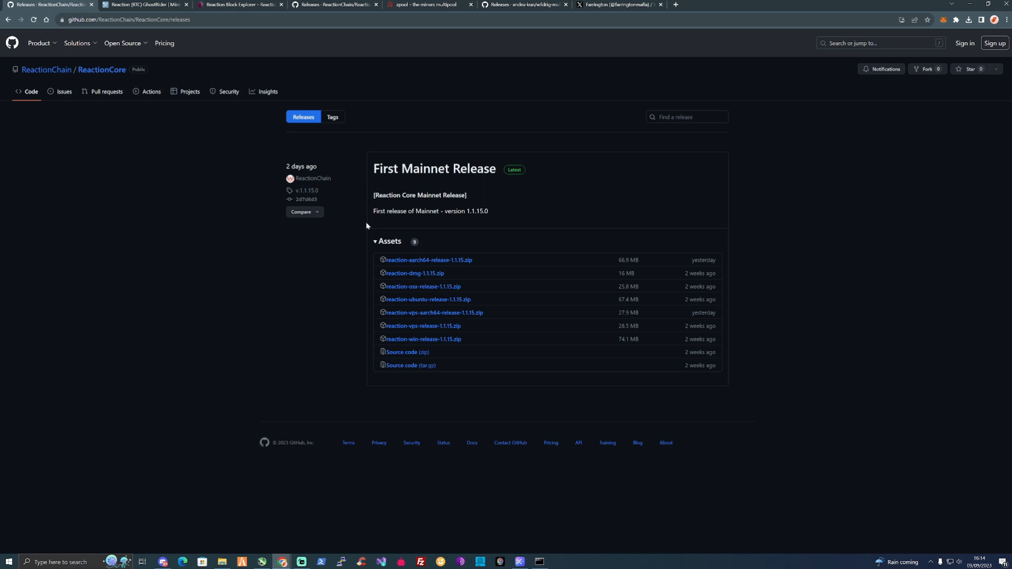
mouse_move(460, 348)
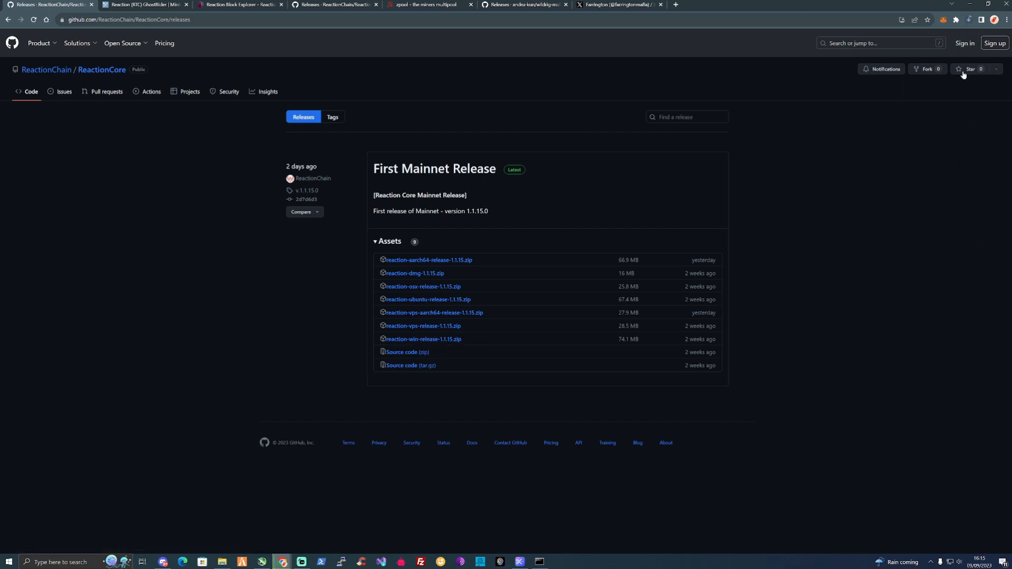
mouse_move(754, 213)
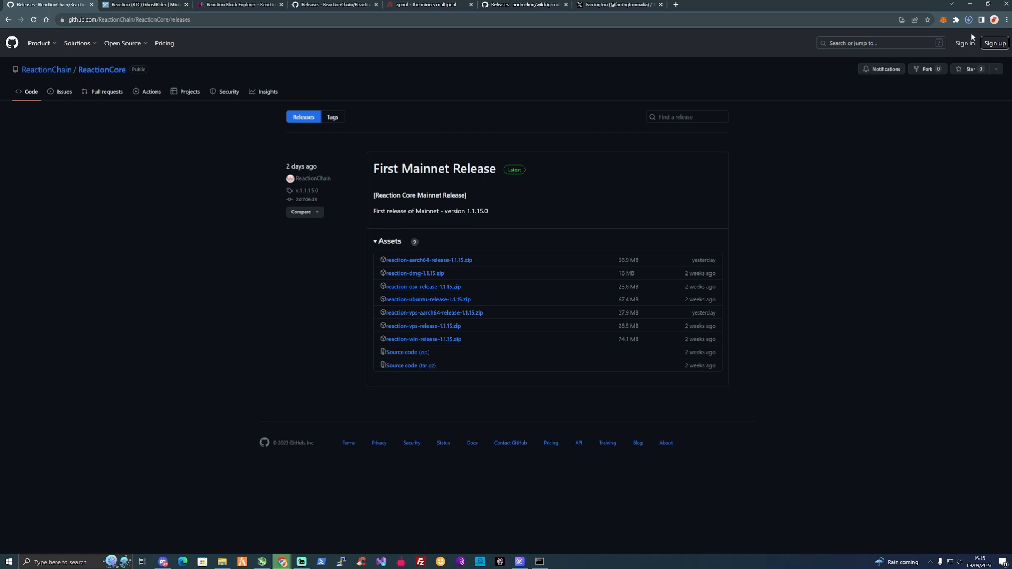
click(968, 20)
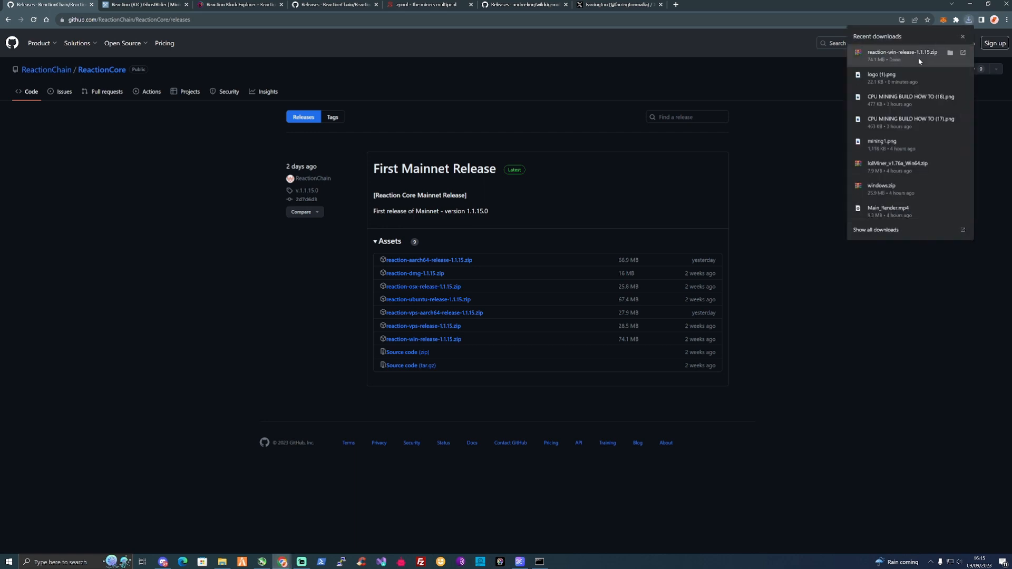
click(903, 52)
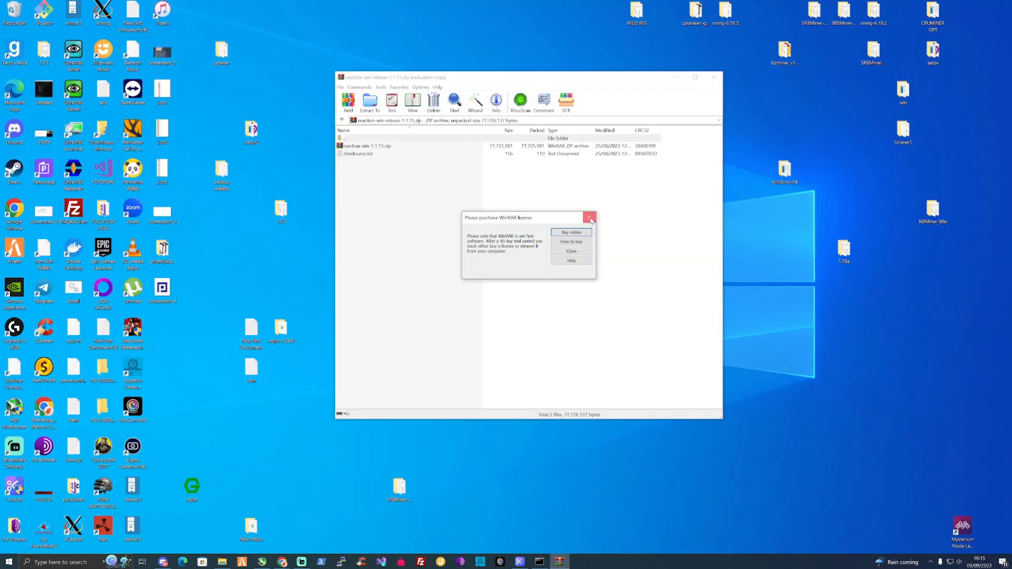
Dismiss the WinRAR reminder and extract the copied zip into E:\rtc coin
click(589, 218)
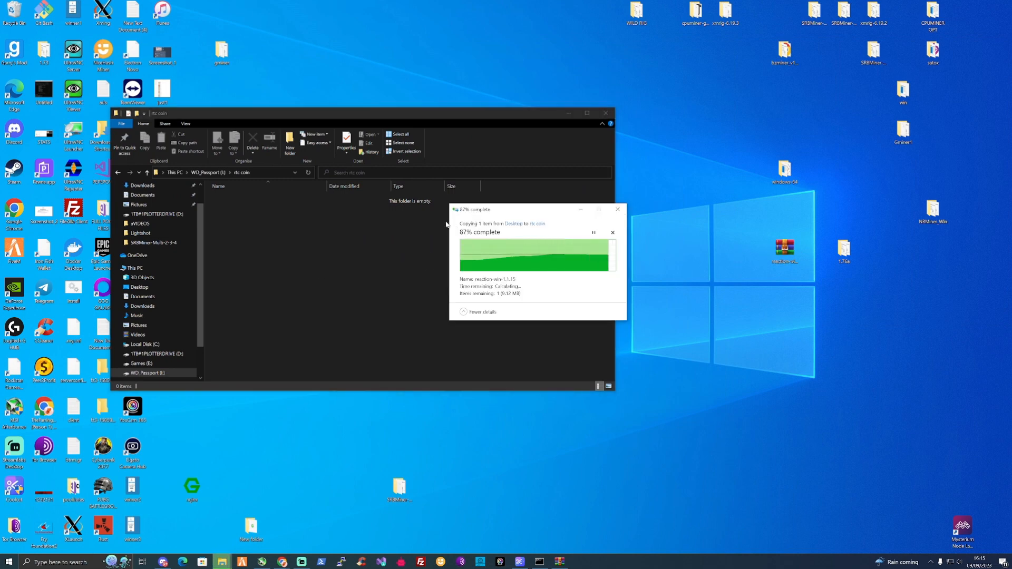
right_click(238, 198)
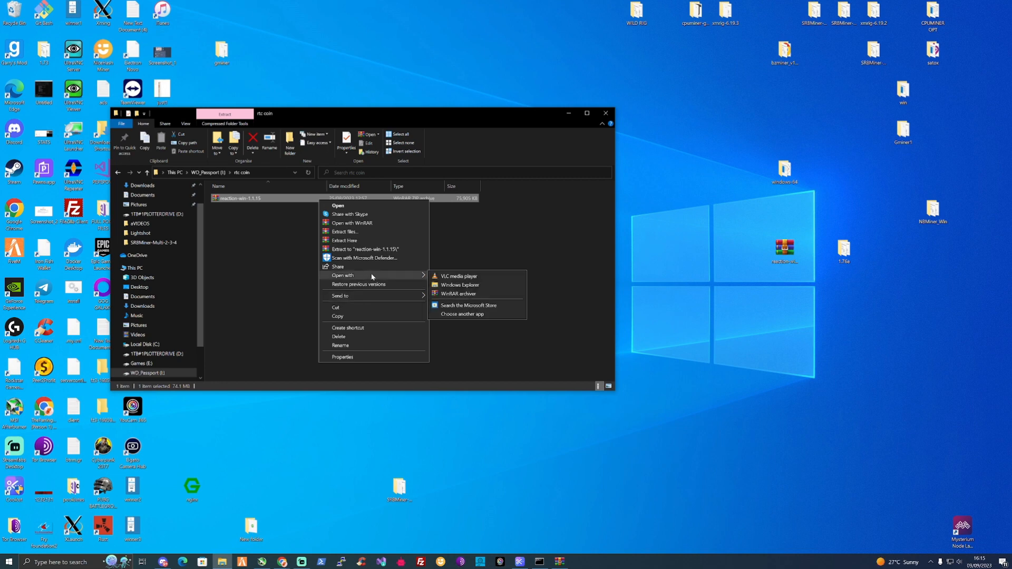
click(366, 250)
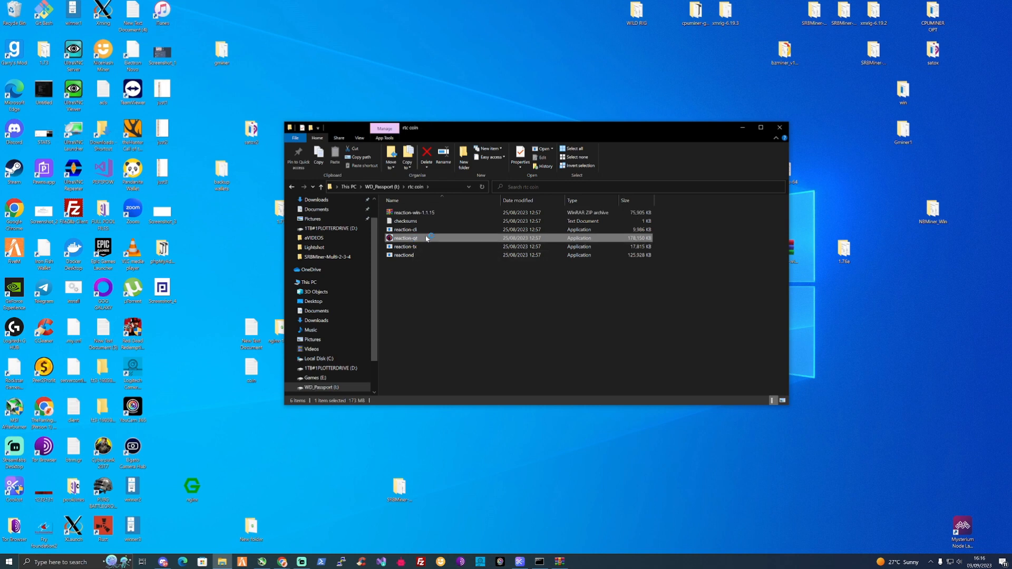
mouse_move(403, 238)
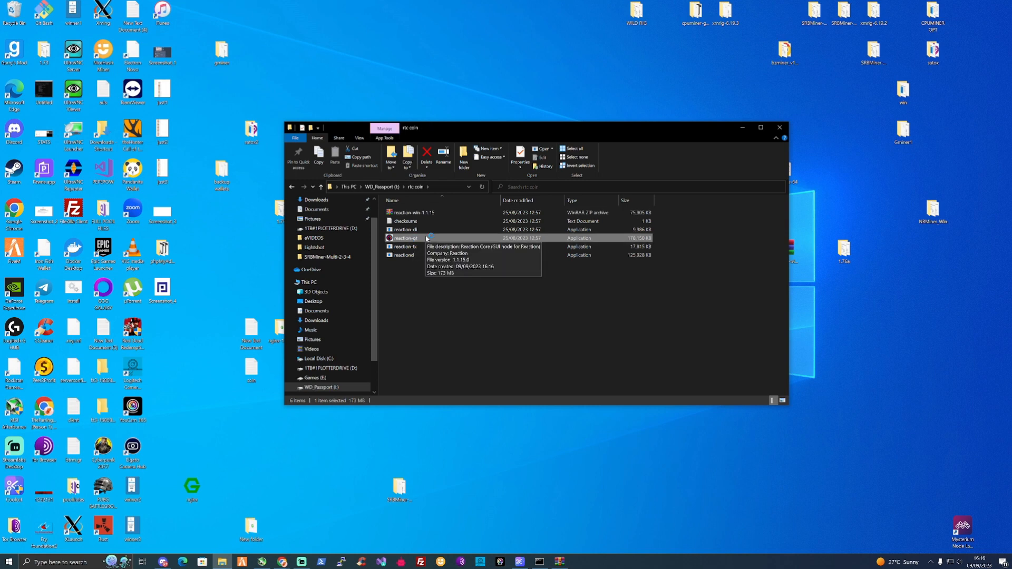
Launch reaction-qt with E:\rtc coin on WD_Passport as the custom data directory
double_click(405, 237)
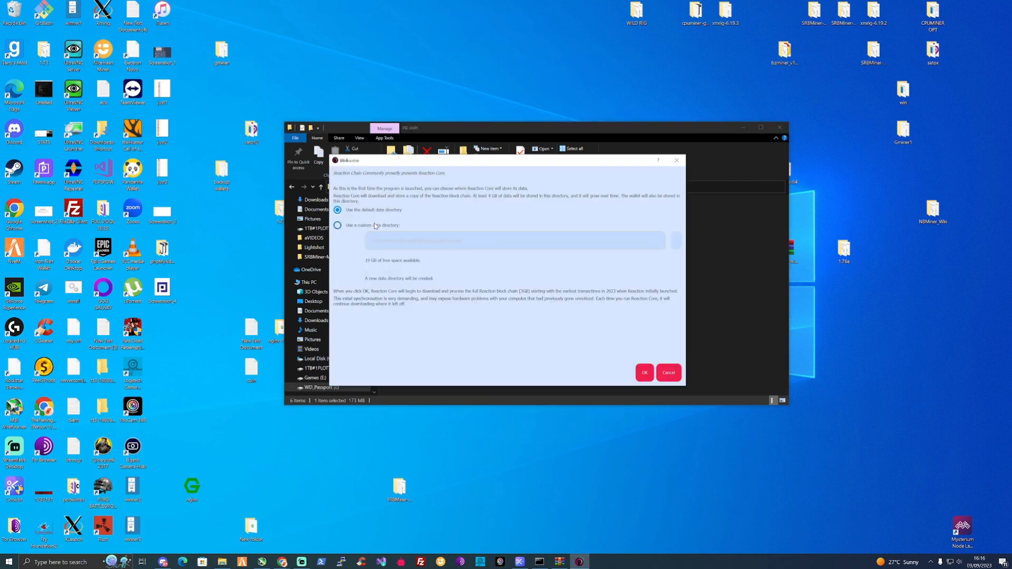
click(337, 224)
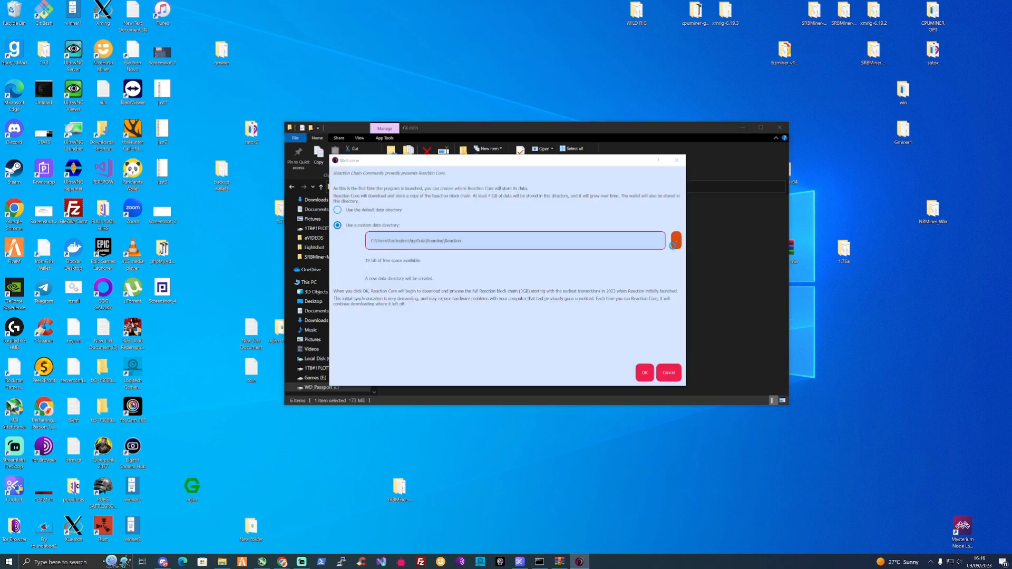
click(675, 241)
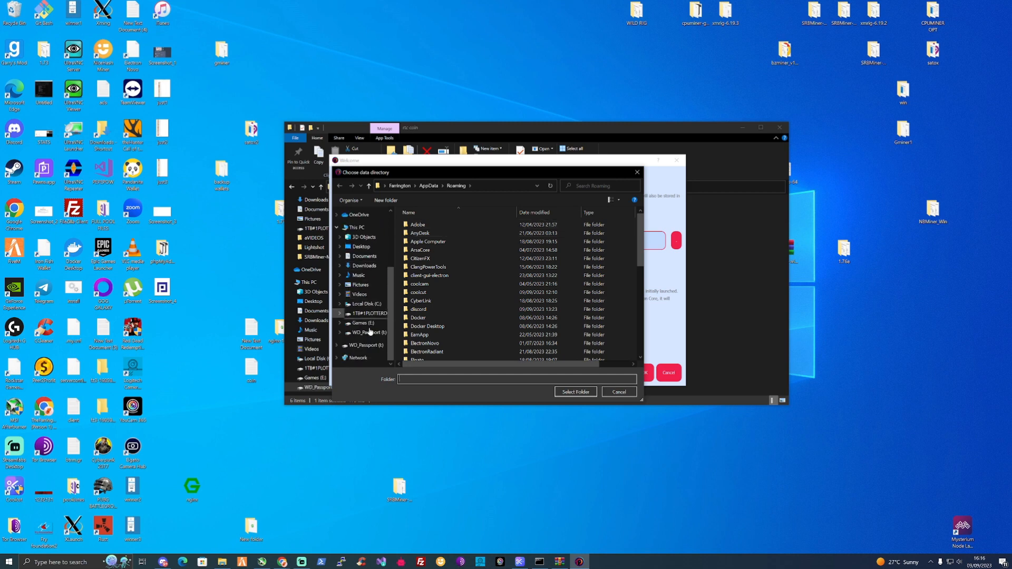
click(371, 332)
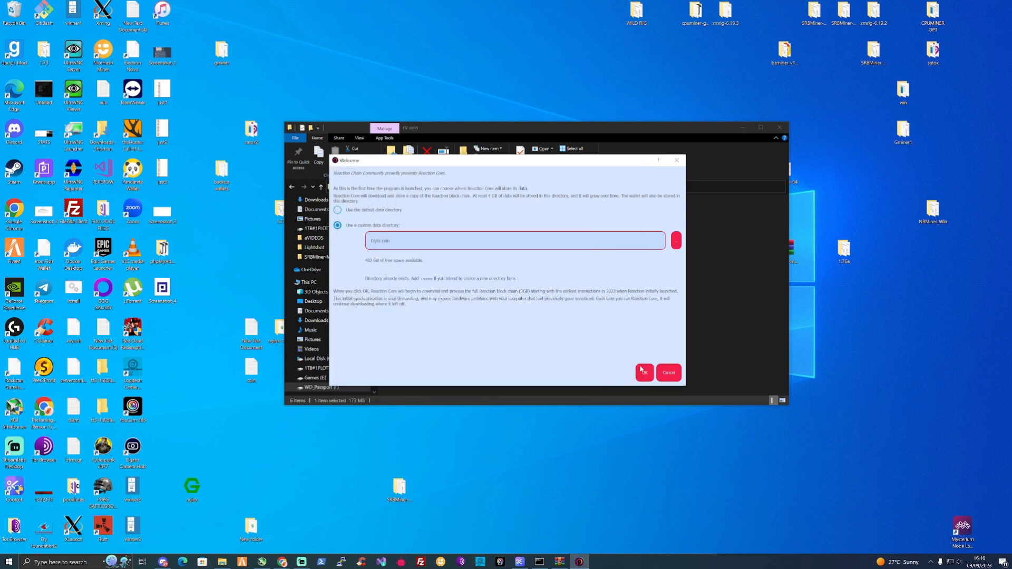
click(643, 373)
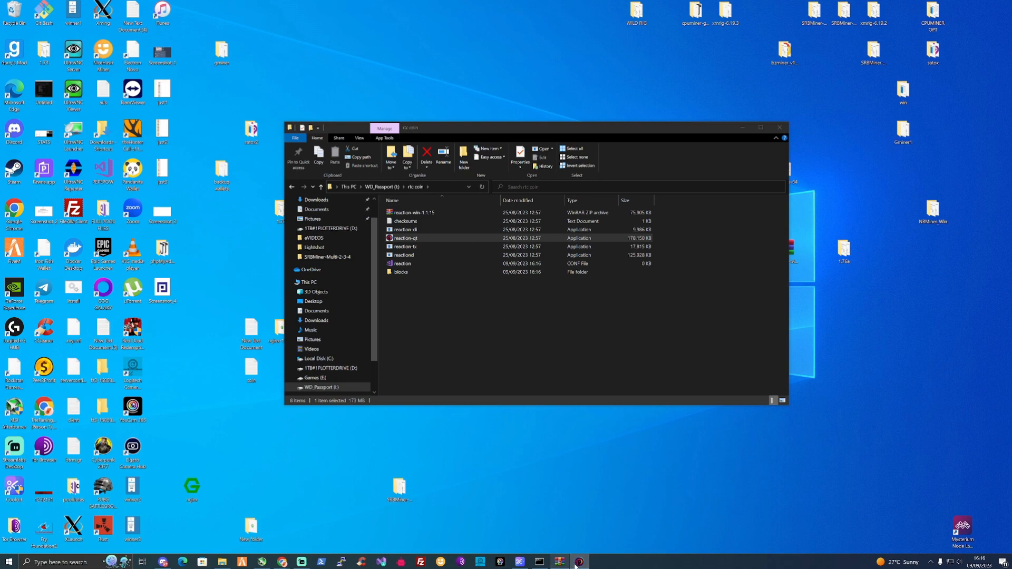
mouse_move(654, 160)
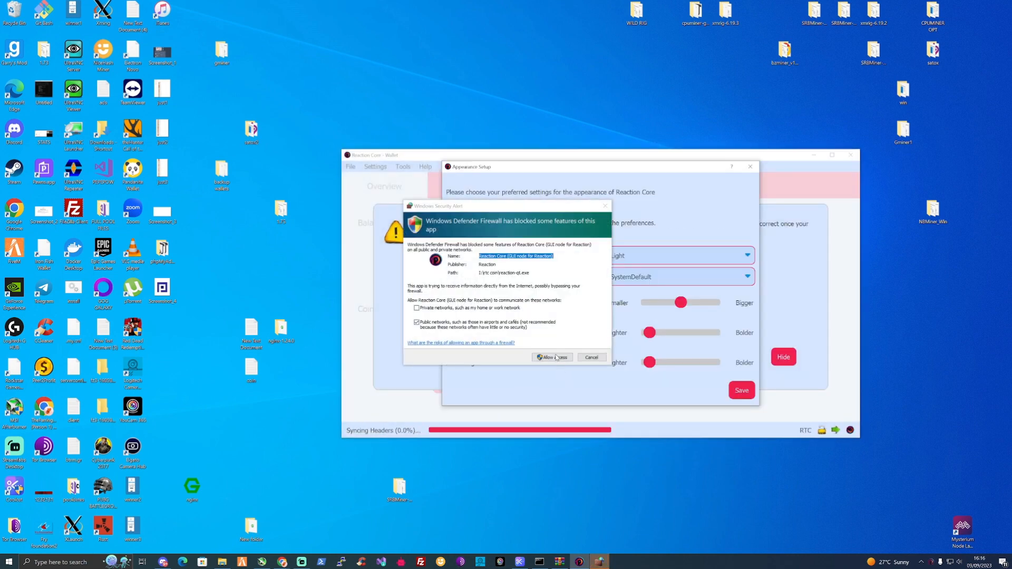
Allow firewall access, save the dark theme, maximize the wallet and hide the sync warning
click(548, 357)
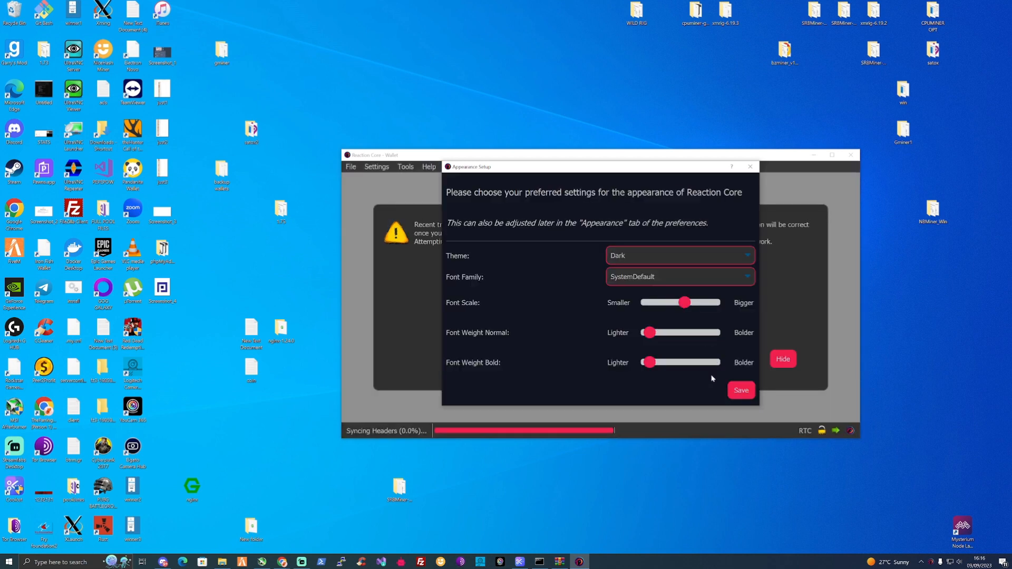
click(740, 390)
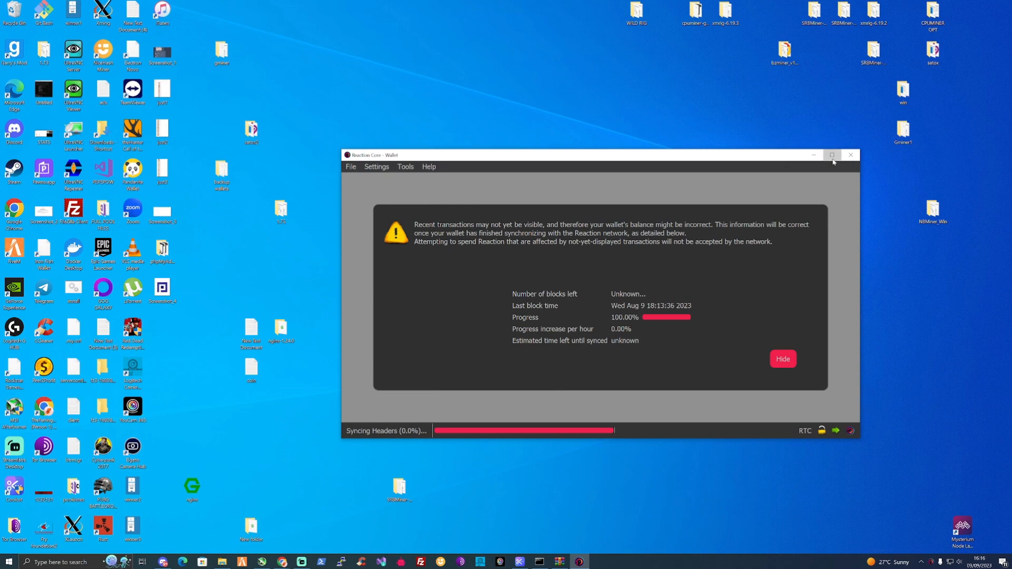
click(831, 155)
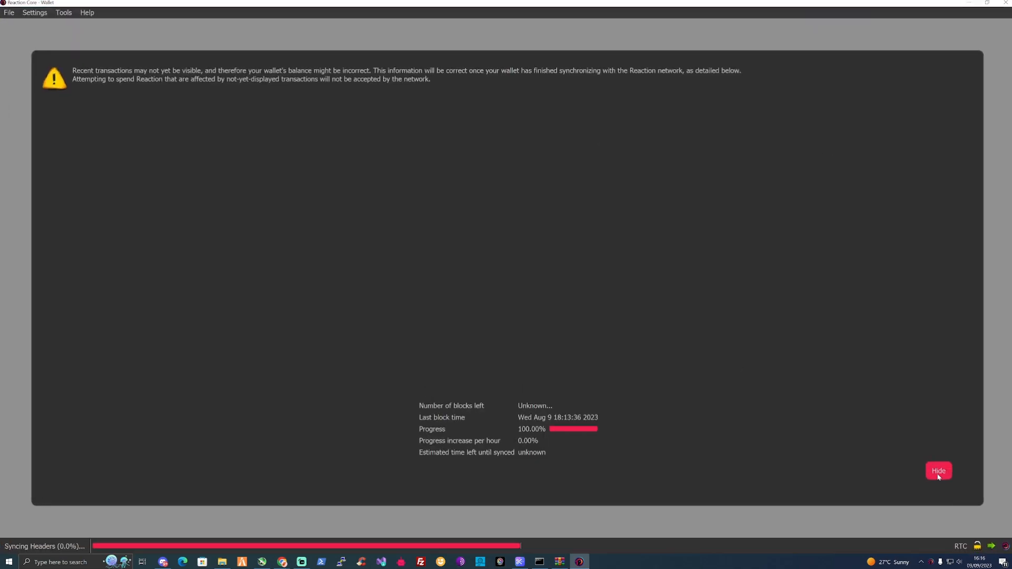
click(938, 471)
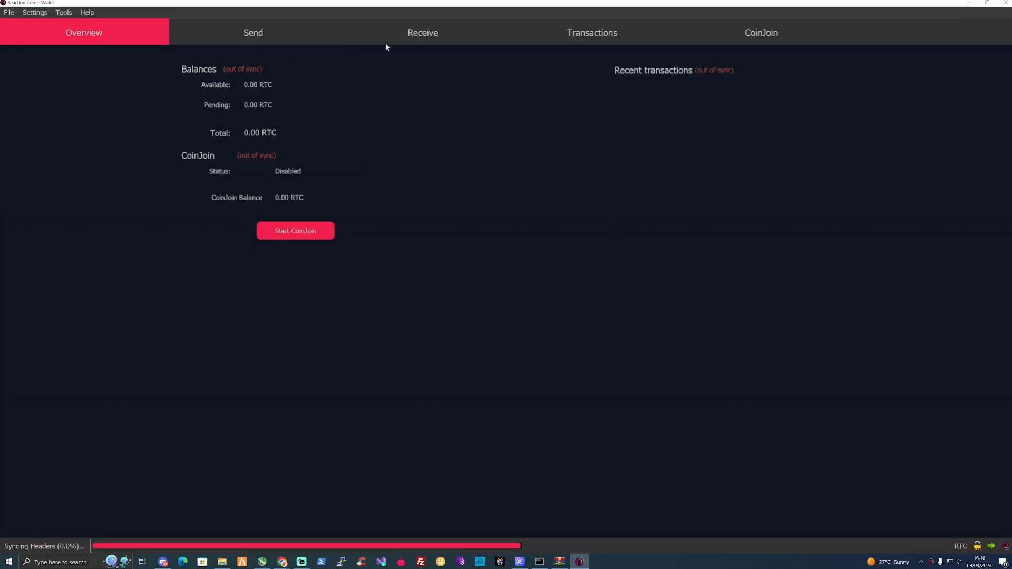
Generate a receiving address labelled 'Mining' in the Receive tab
click(423, 32)
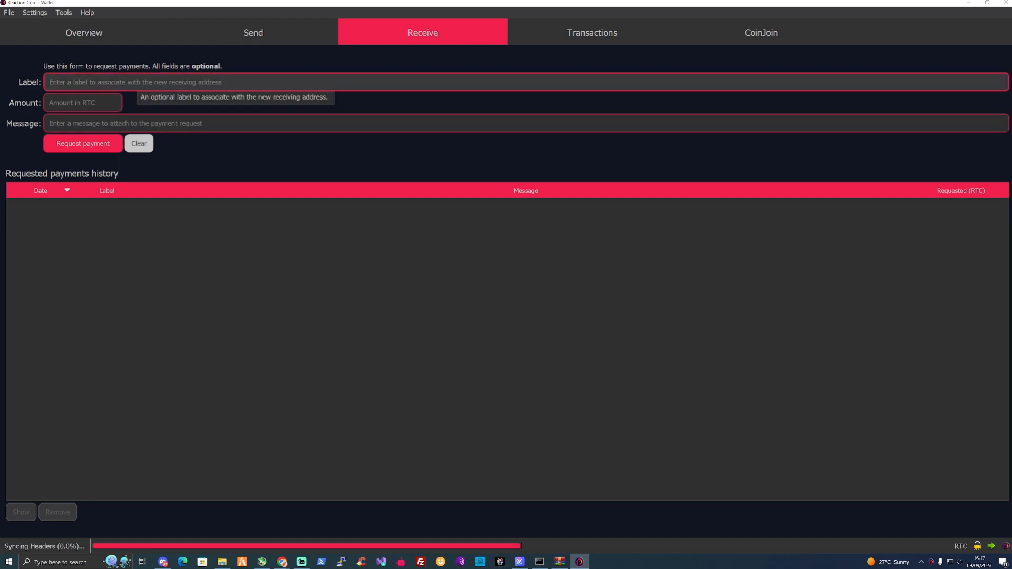
text(Mining)
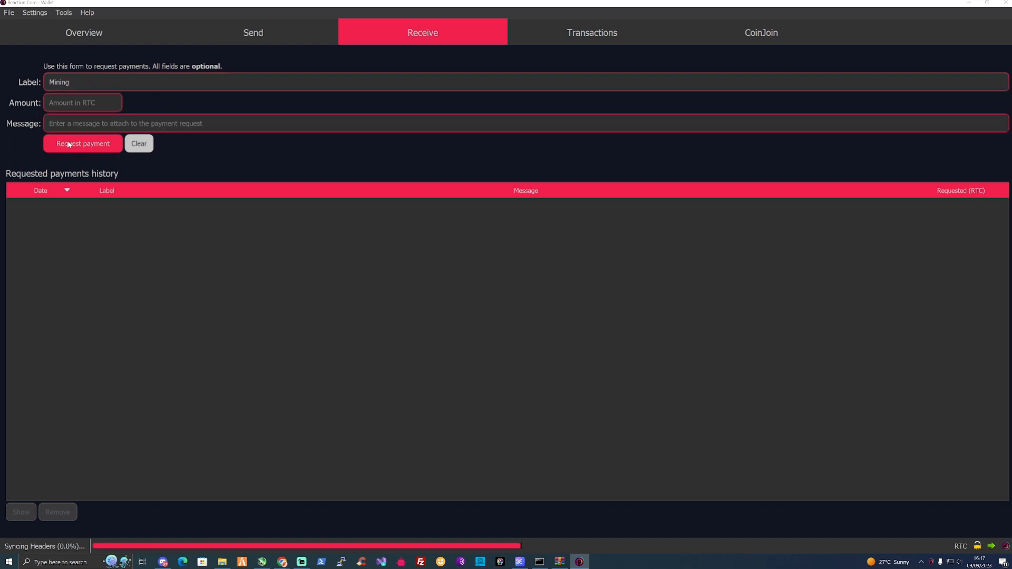
click(83, 143)
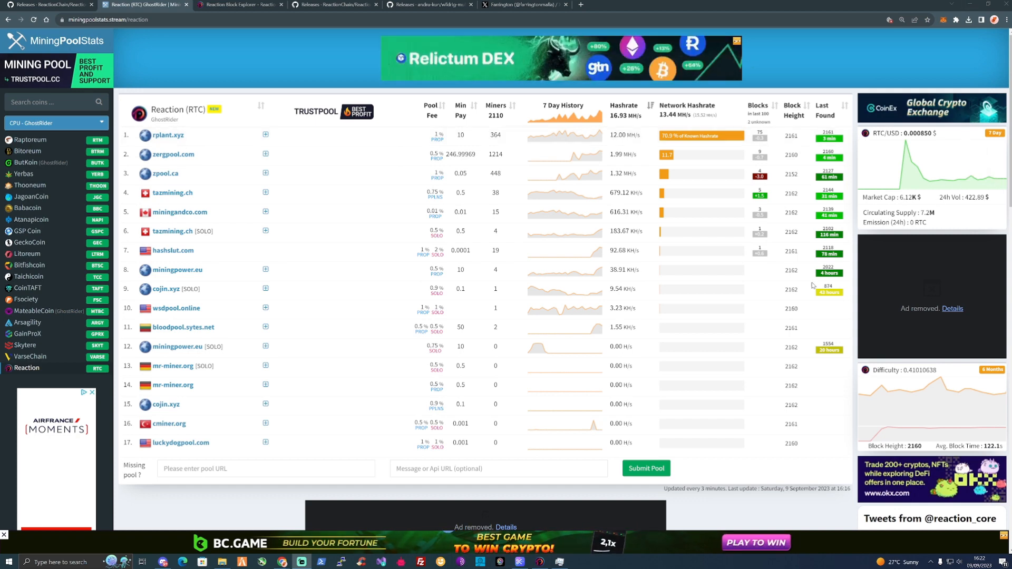
Scroll to RTC Exchanges and open the safe.trade RTC/USDT market
scroll(down, 3)
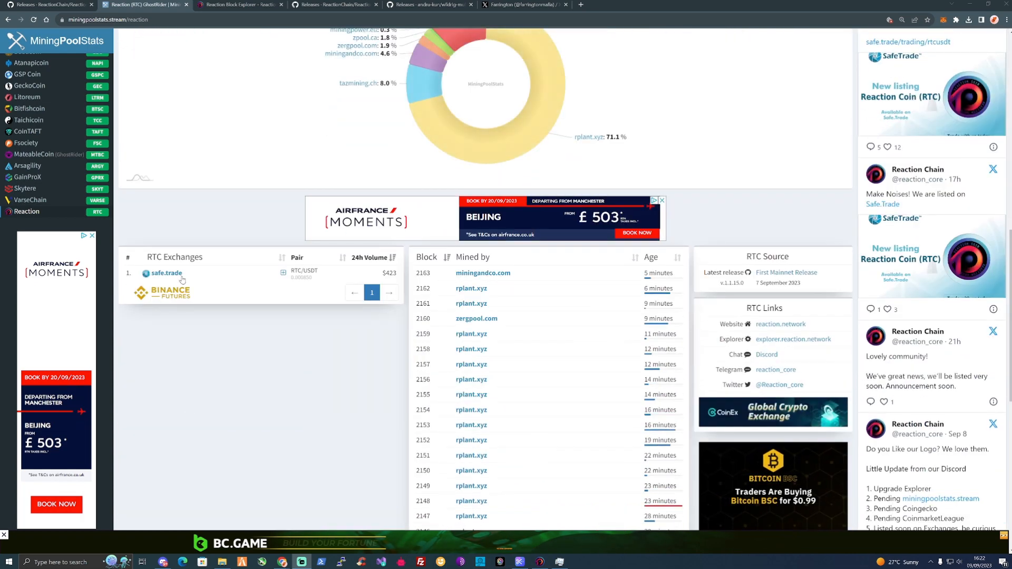
click(166, 273)
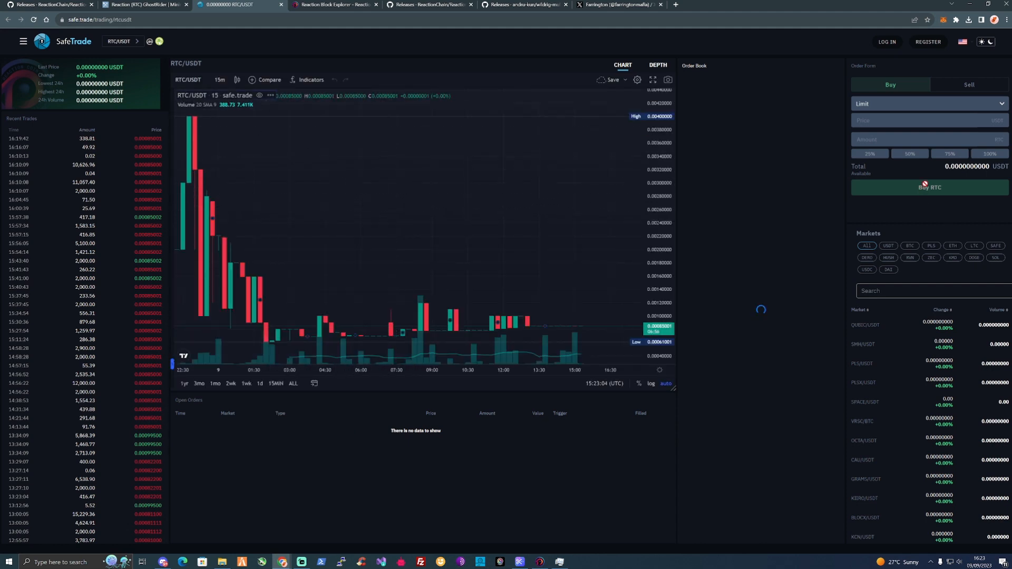
click(969, 85)
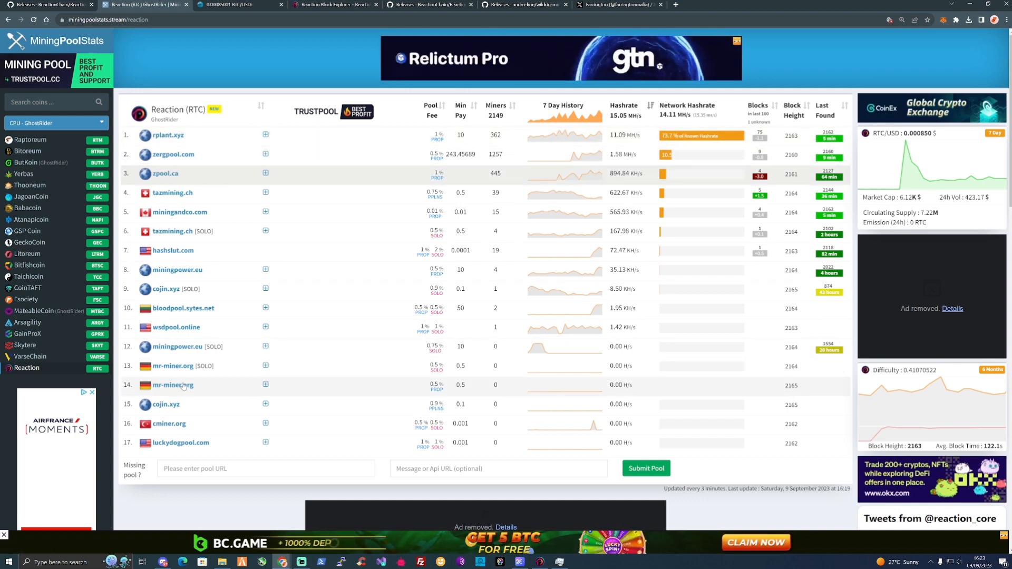
View Rplant's Reaction dashboard and Versions table, then go to the XMRig download tab
click(168, 135)
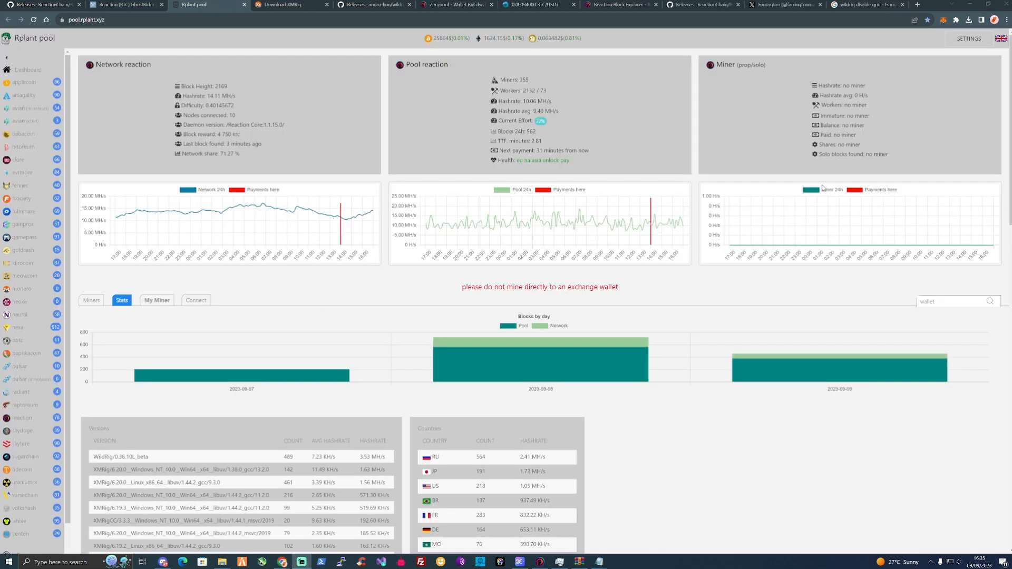
scroll(down, 3)
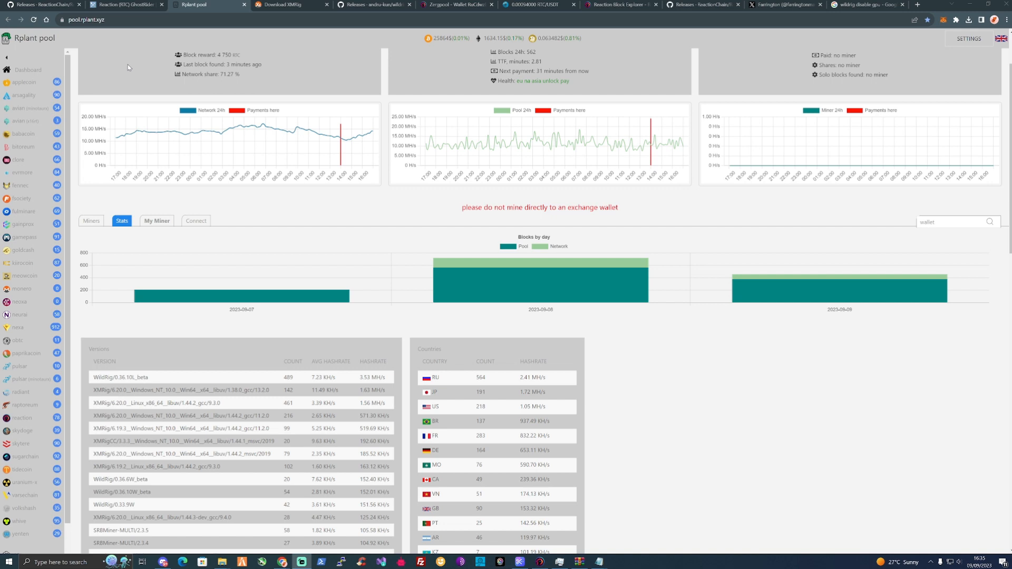
mouse_move(142, 55)
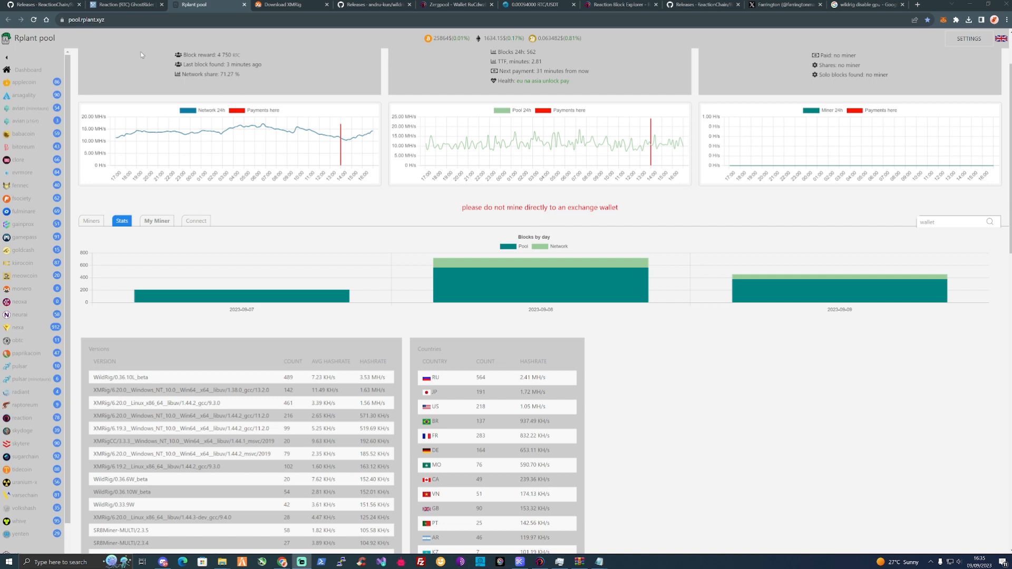
mouse_move(237, 323)
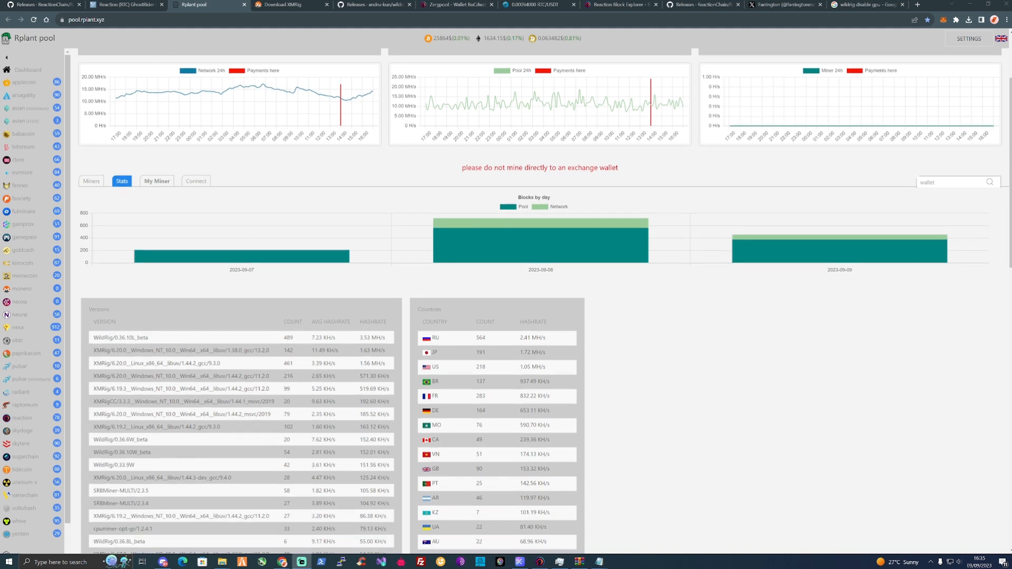
double_click(119, 337)
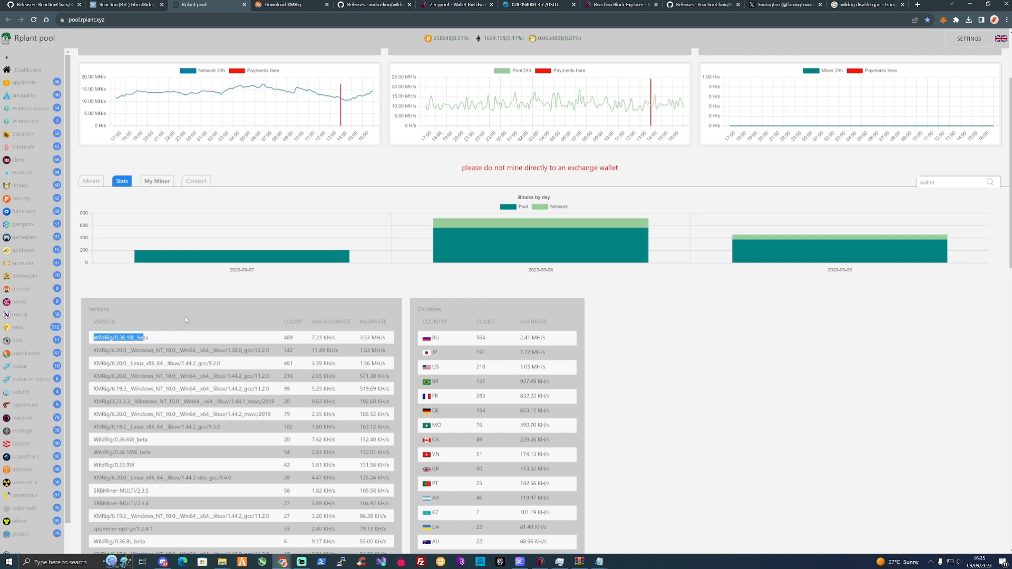
mouse_move(116, 356)
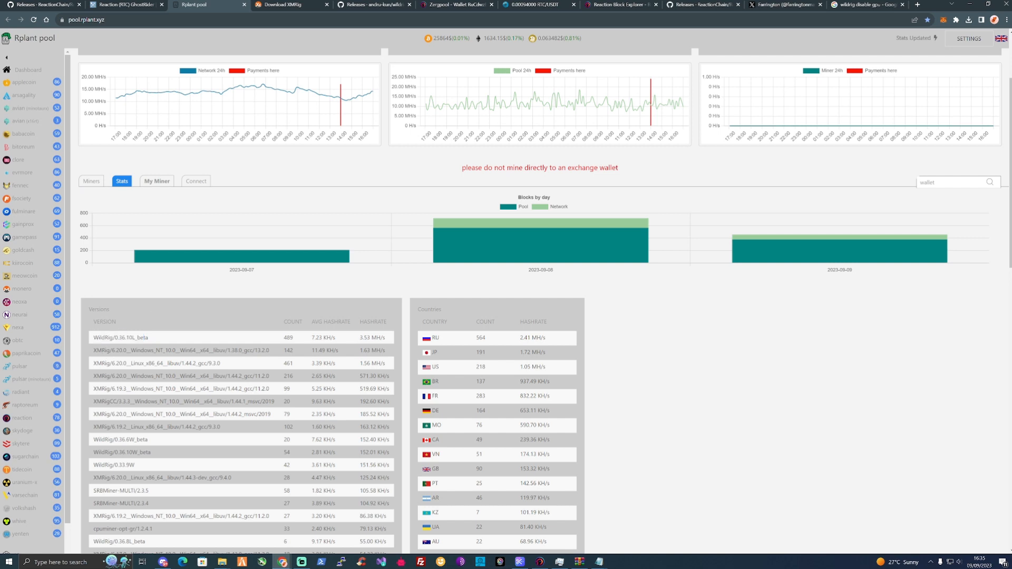
click(290, 5)
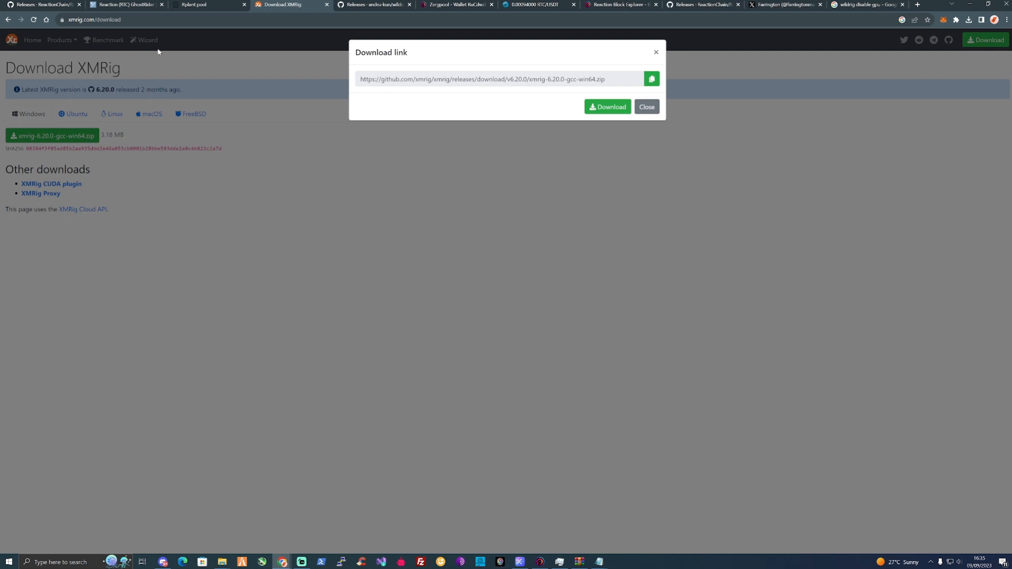
mouse_move(57, 66)
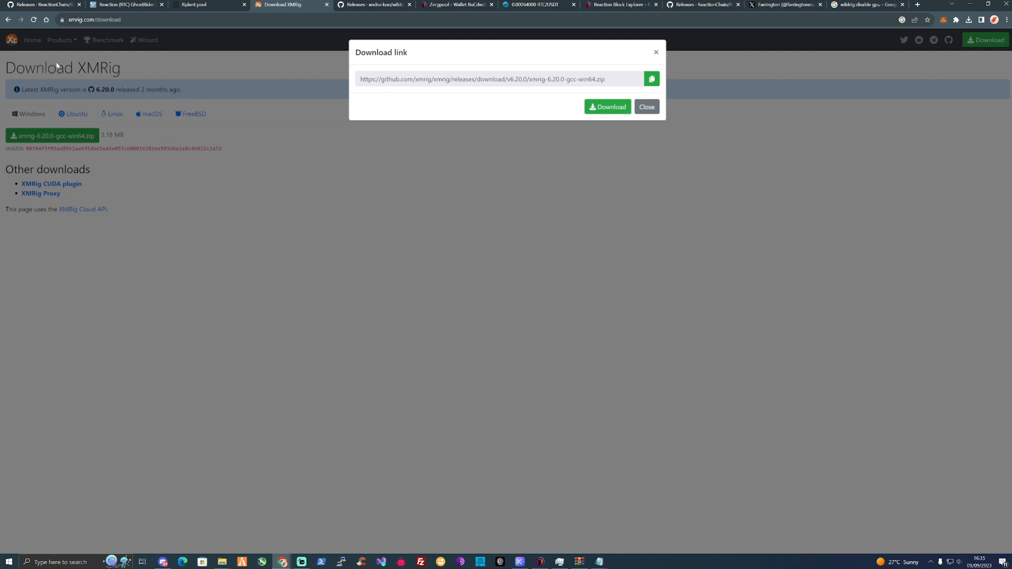
Download xmrig-6.20.0-gcc-win64.zip and keep it despite the dangerous-file block
click(607, 106)
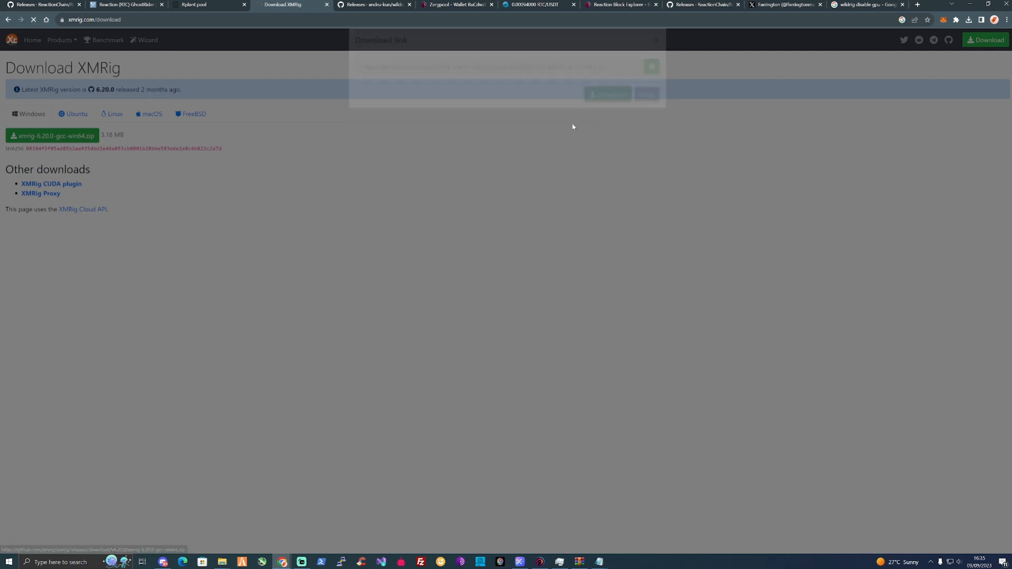
click(656, 40)
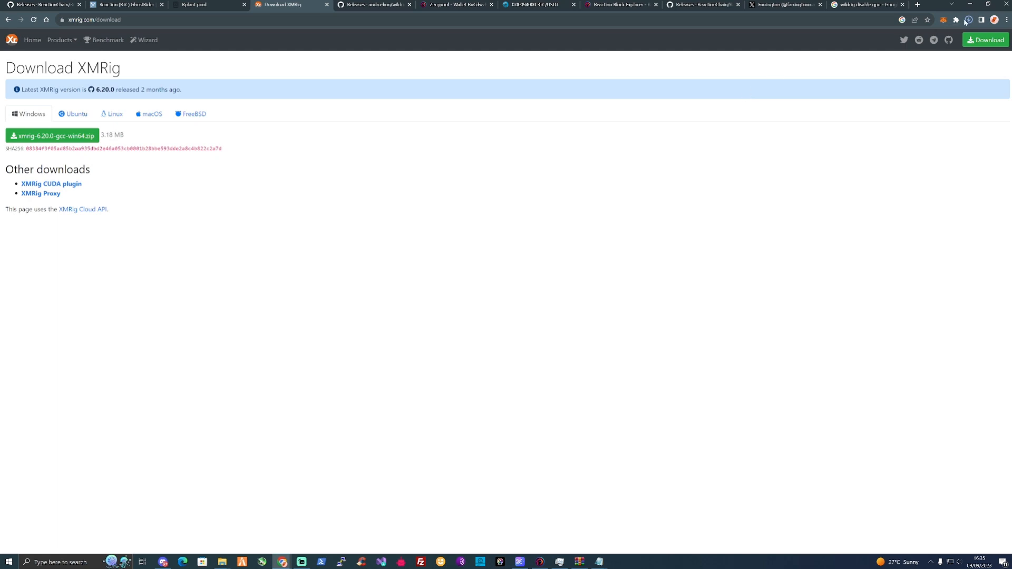
click(968, 20)
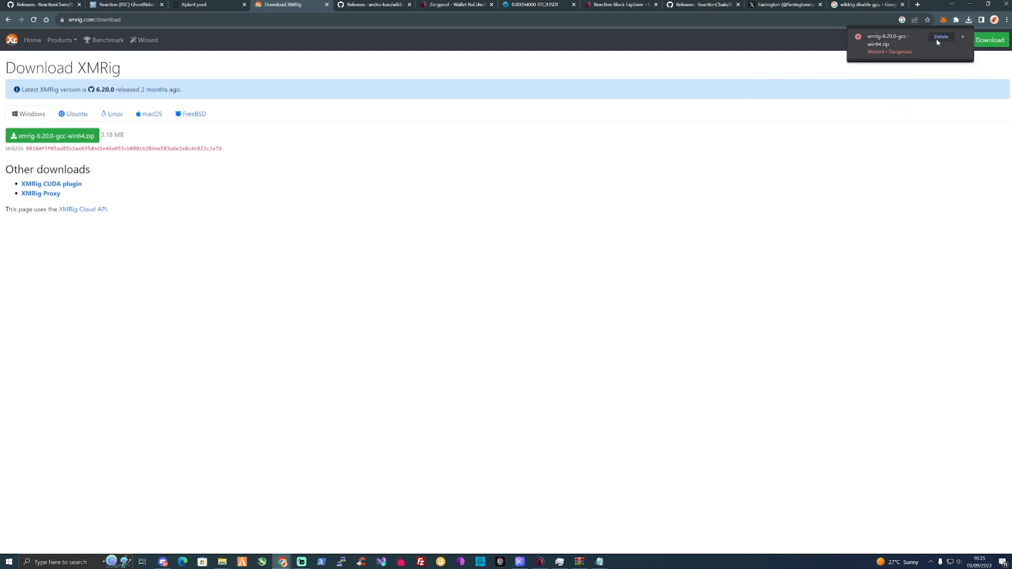
click(963, 37)
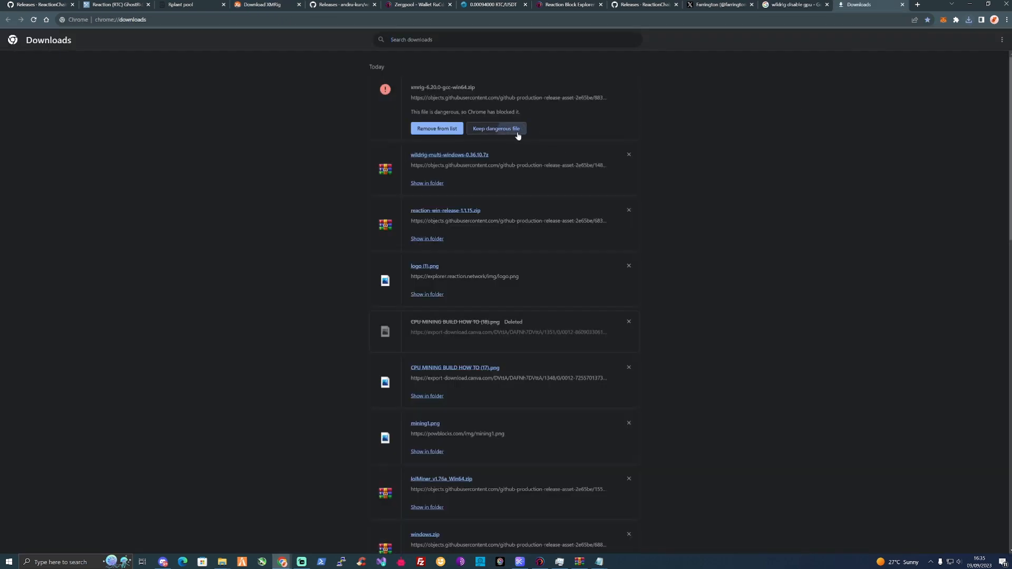
click(496, 128)
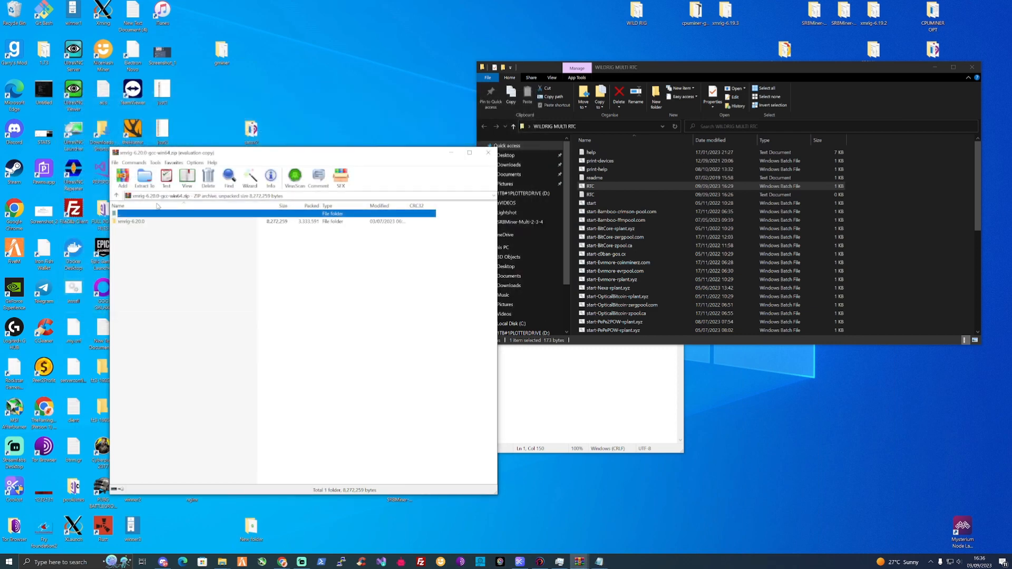
Select the xmrig-6.20.0 folder in WinRAR for extraction to the desktop
click(145, 177)
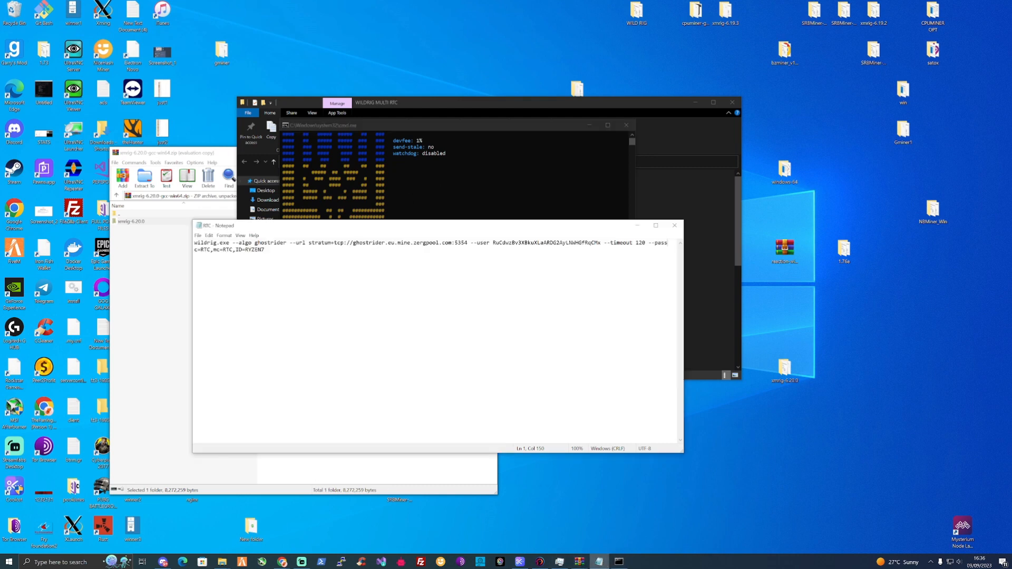
key(ctrl+a)
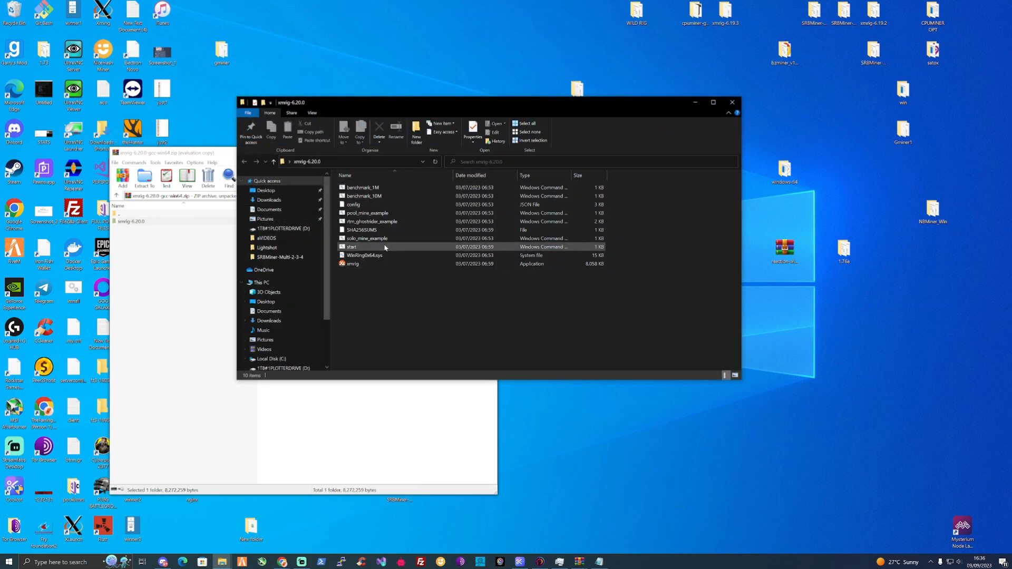
Open the start script for editing, then create and open a new text file named rtc
right_click(352, 247)
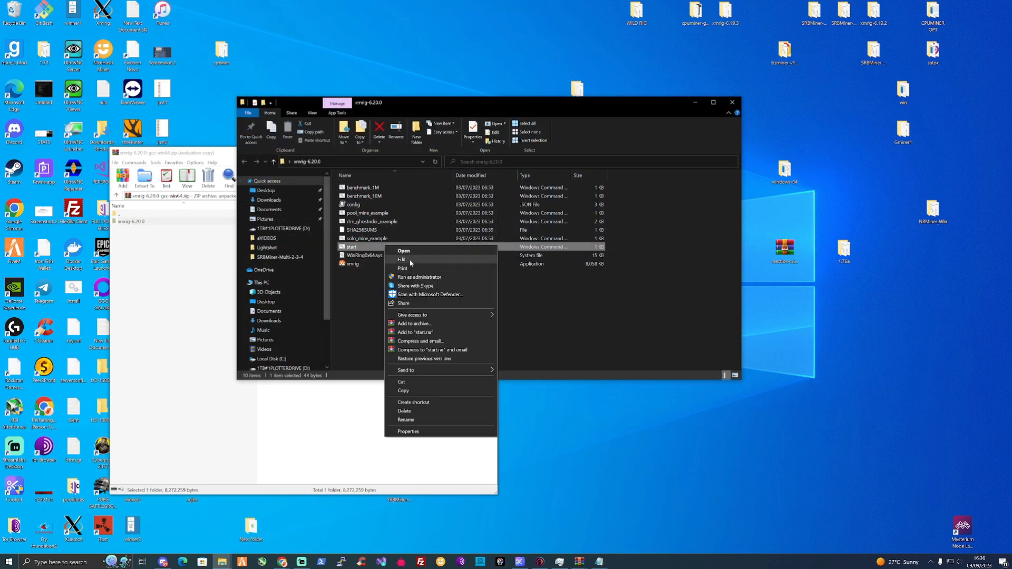
click(389, 320)
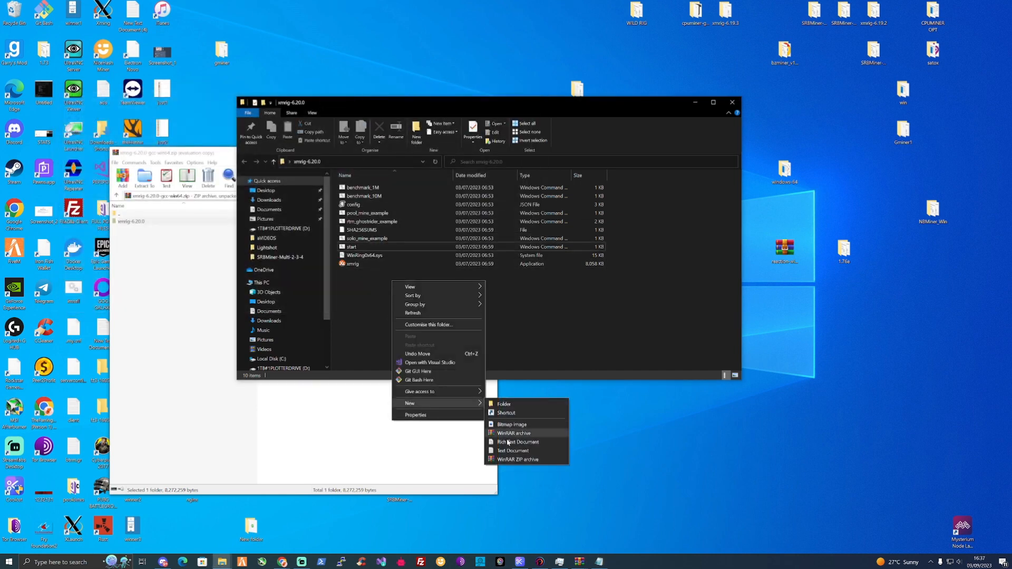
click(512, 451)
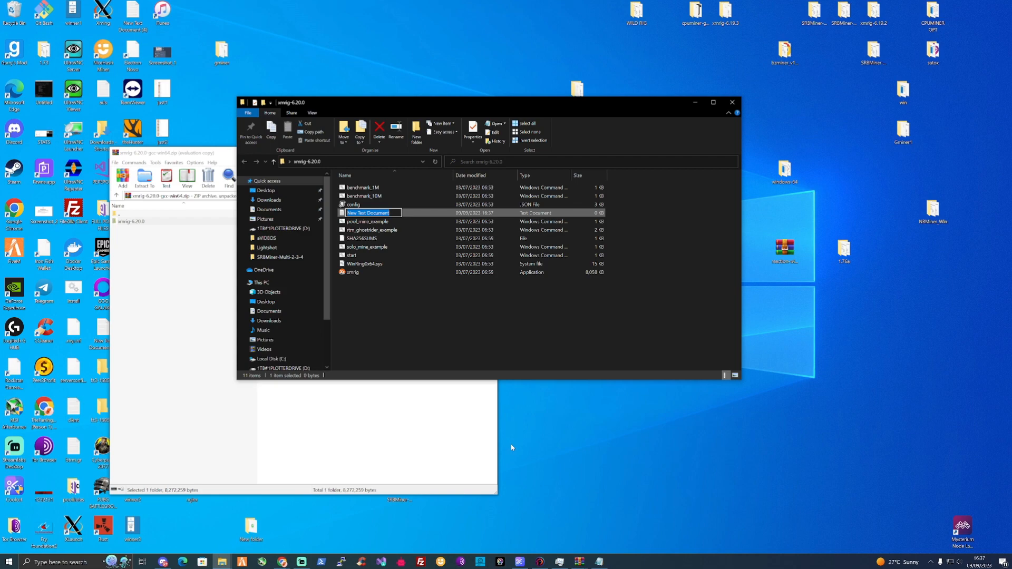
text(rtc)
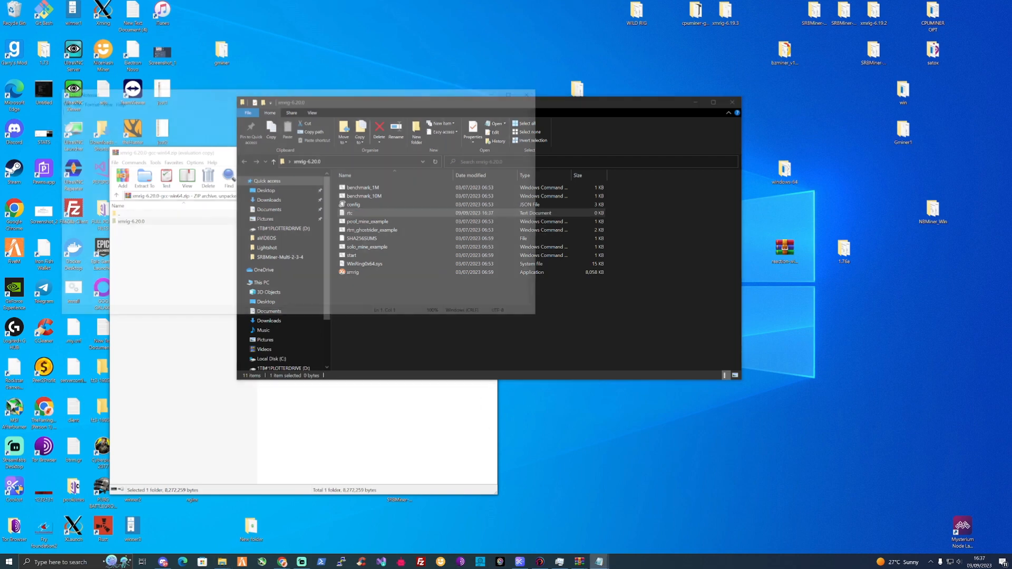
double_click(349, 213)
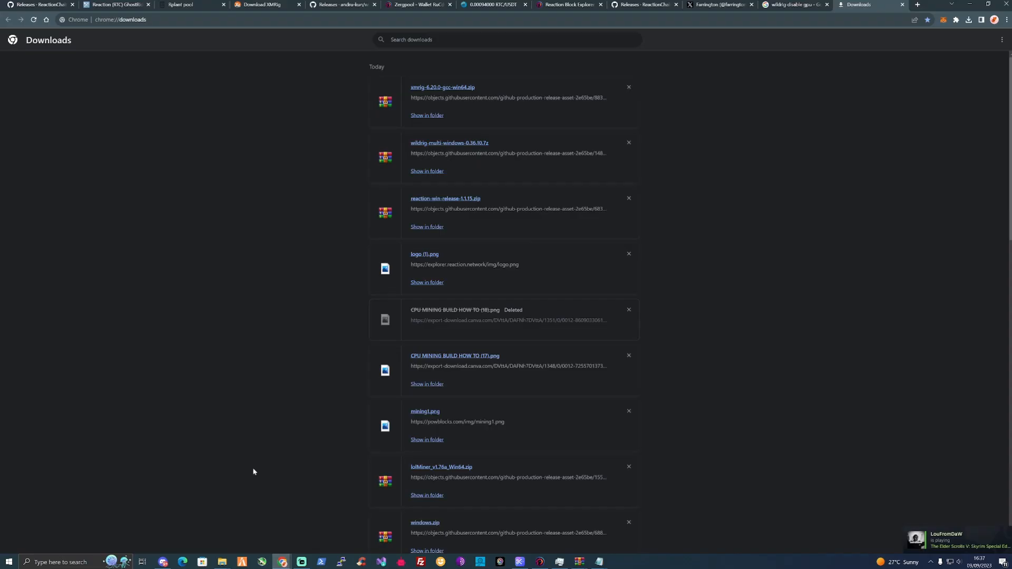
Configure Rplant's xmrig Windows script with the wallet address and worker name ryzen7
click(188, 4)
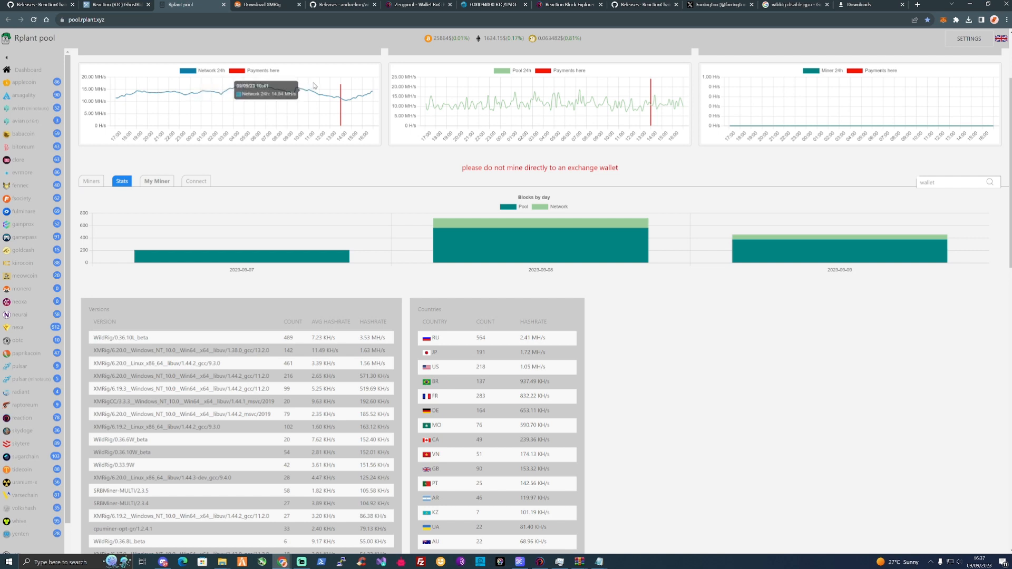
click(196, 182)
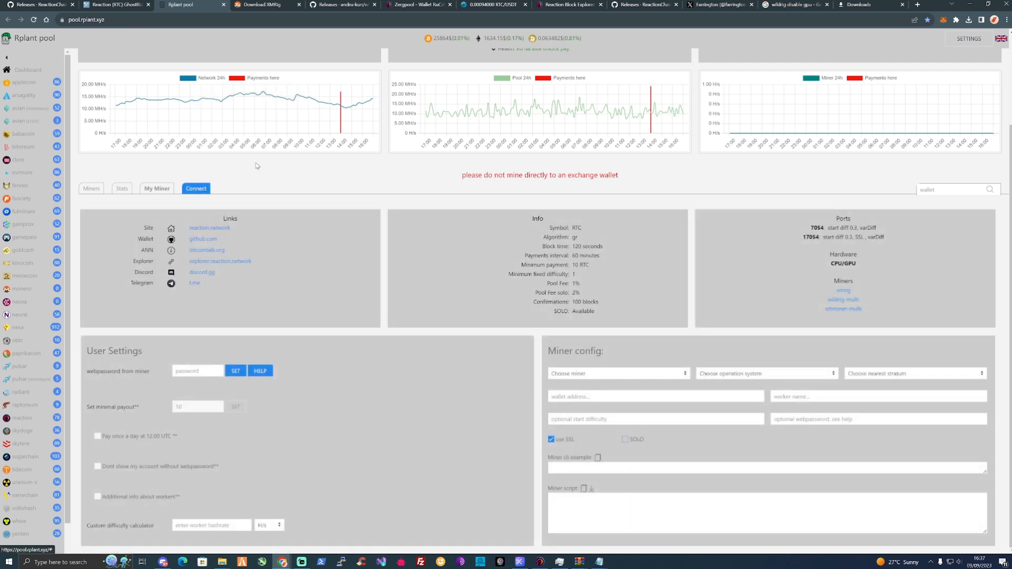
click(616, 373)
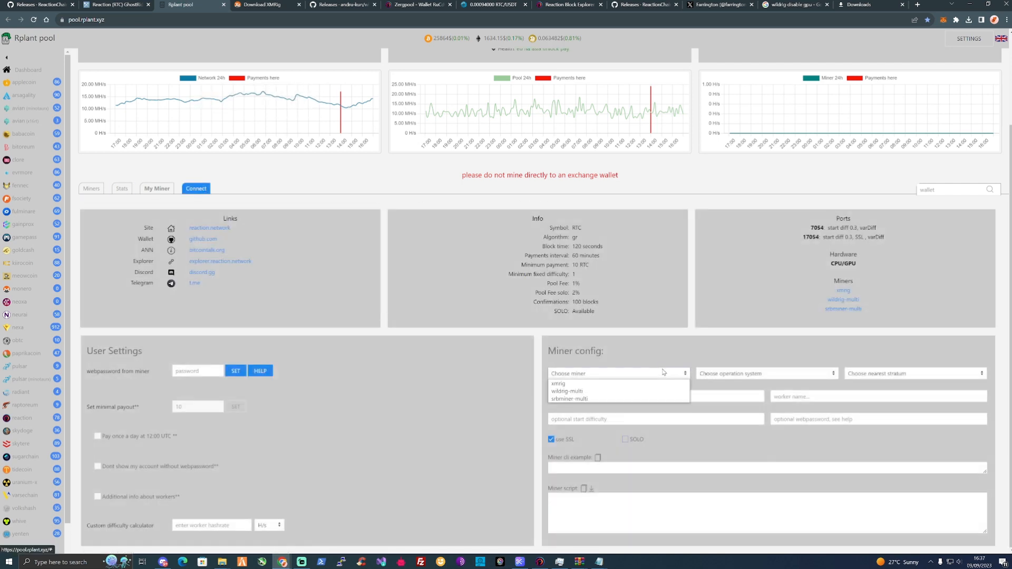
click(557, 383)
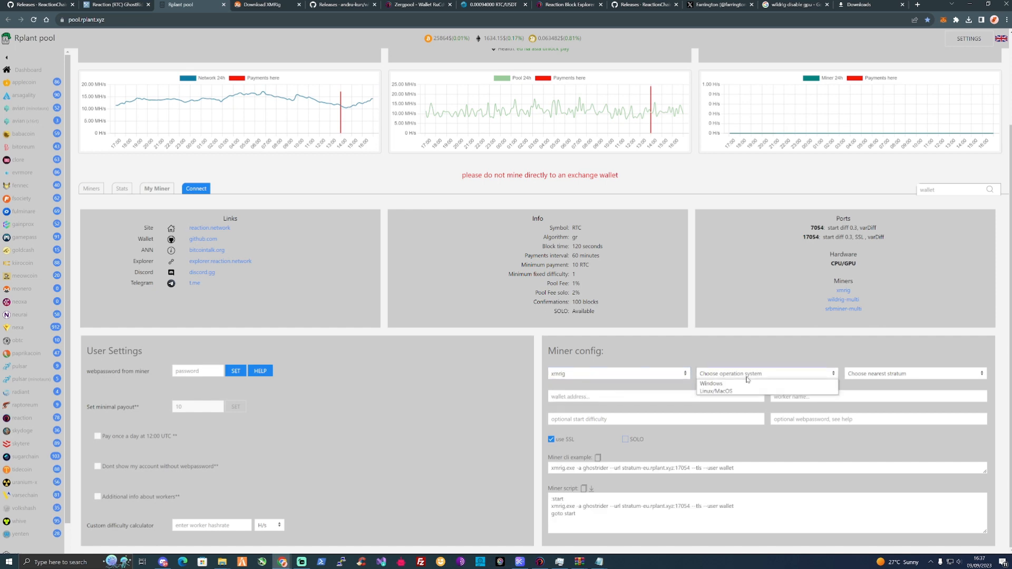
click(711, 383)
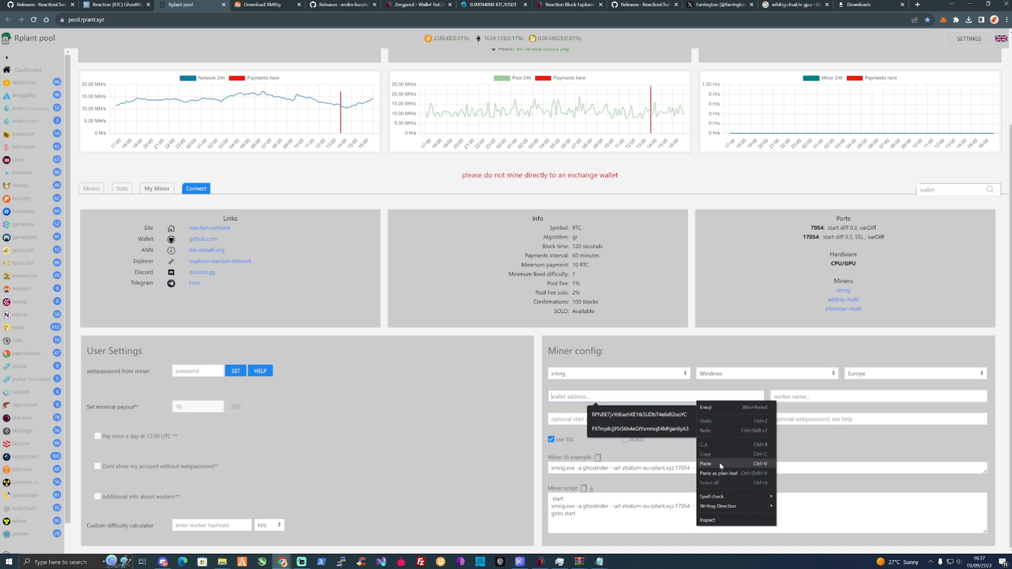
click(705, 463)
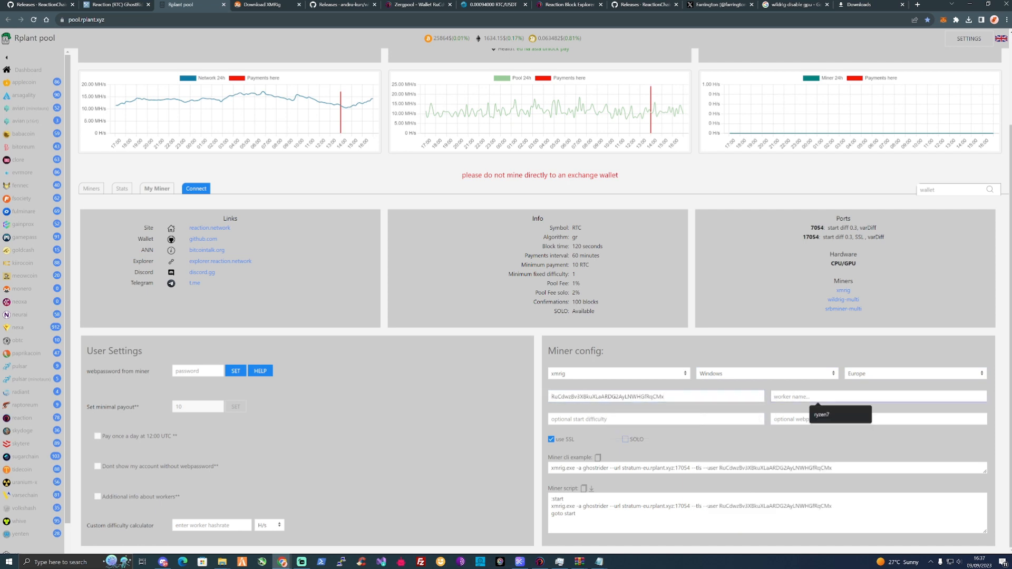
text(ryzen7)
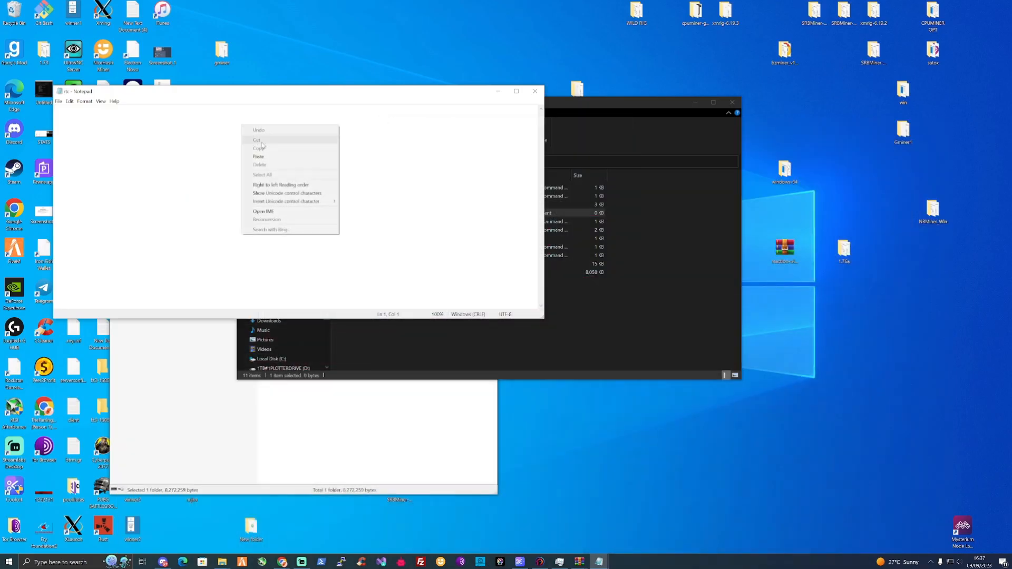
Paste the XMRig miner script into Notepad and save it as rtc.bat in xmrig-6.20.0
click(258, 157)
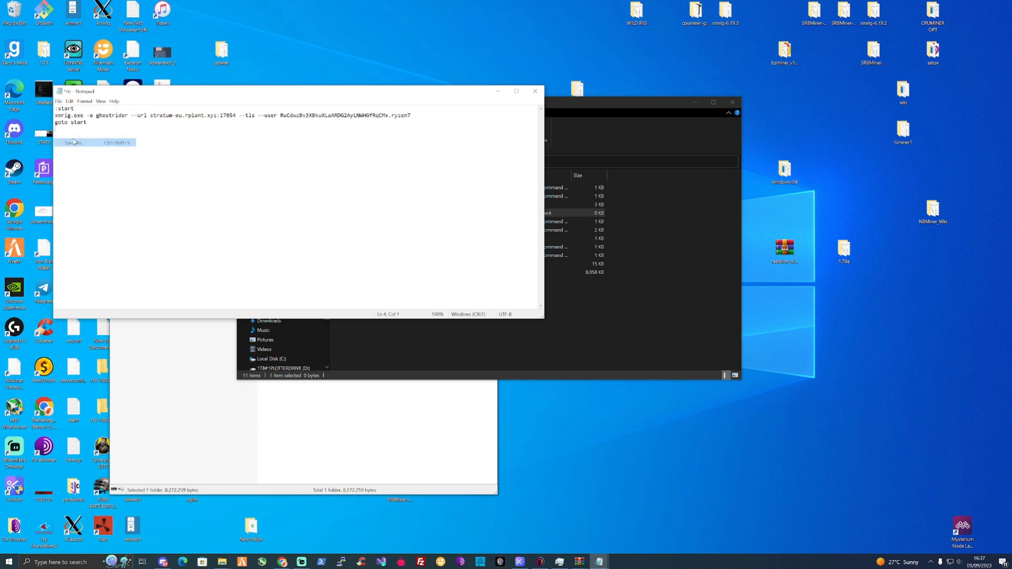
click(74, 142)
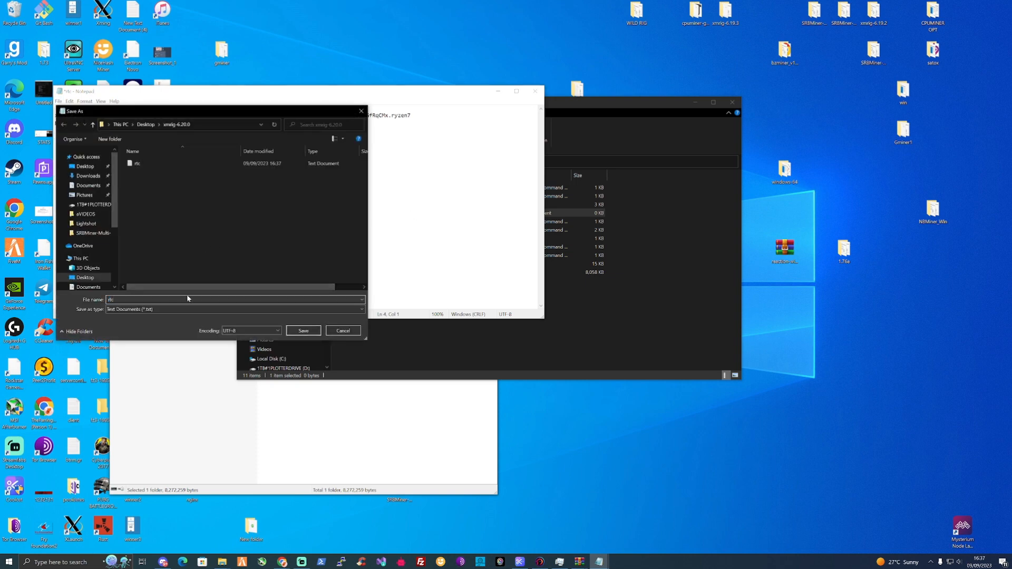
text(.bat)
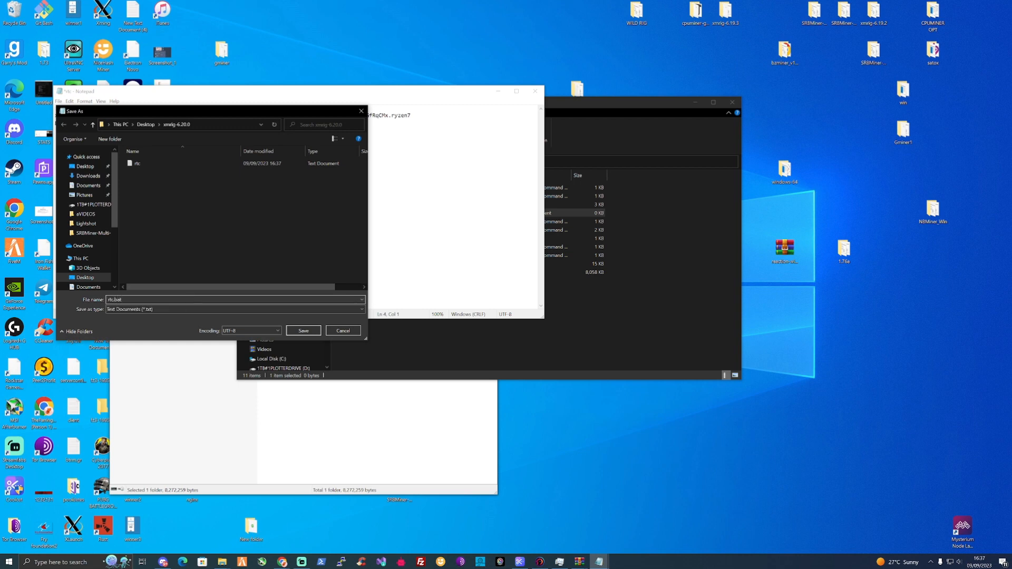
click(302, 330)
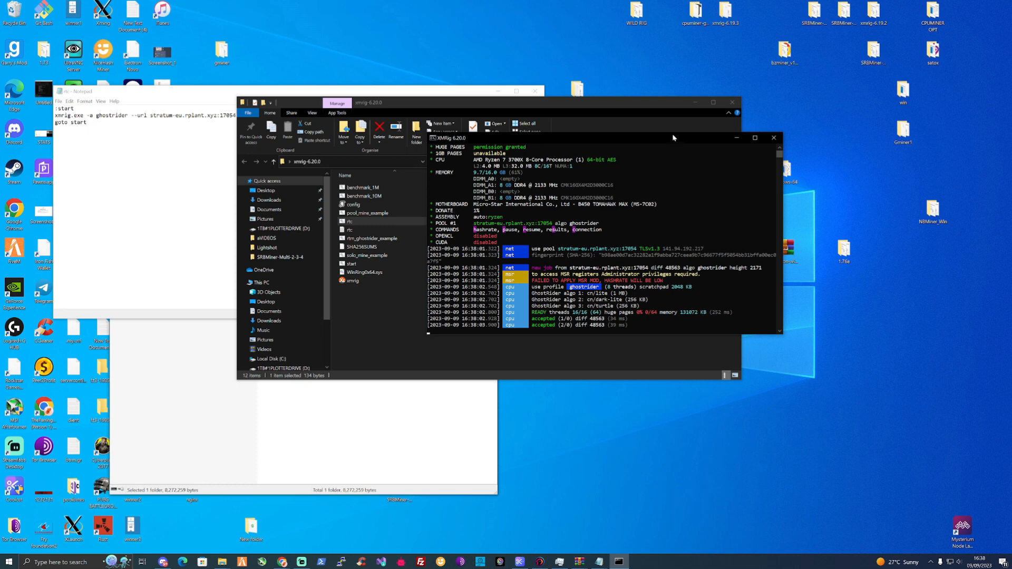
mouse_move(673, 141)
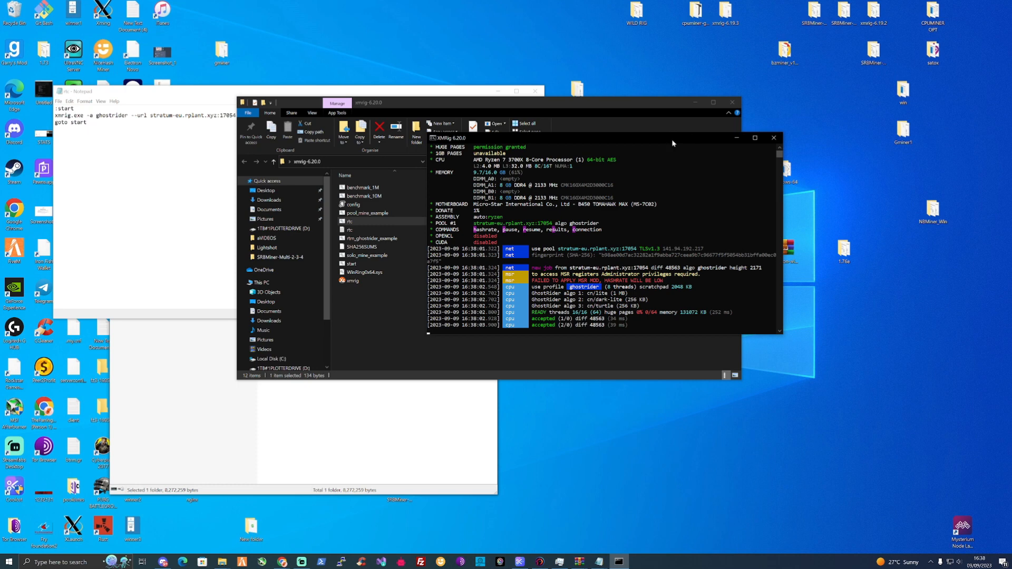
mouse_move(774, 138)
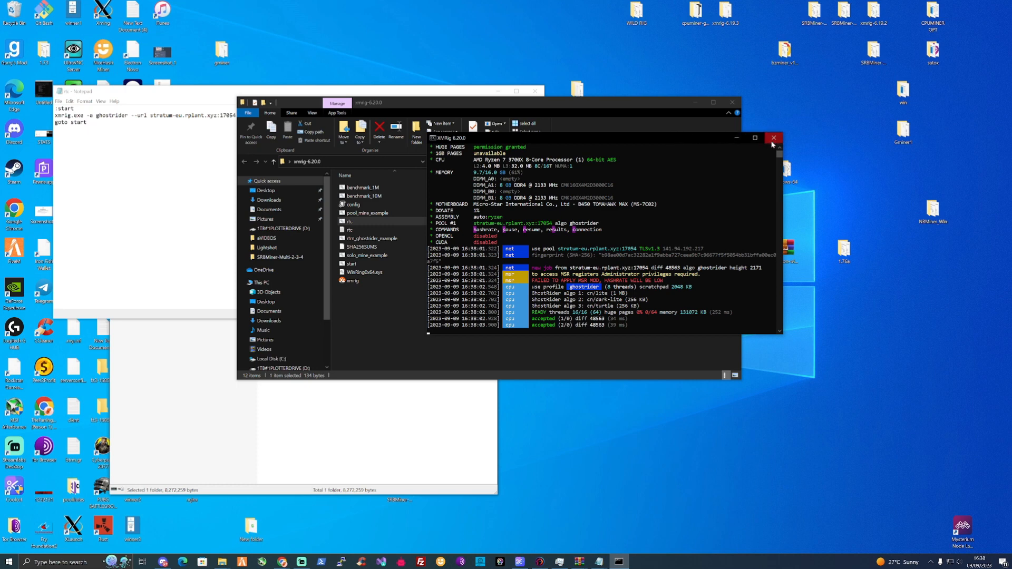
Run rtc.bat as administrator twice from the xmrig-6.20.0 folder
right_click(350, 221)
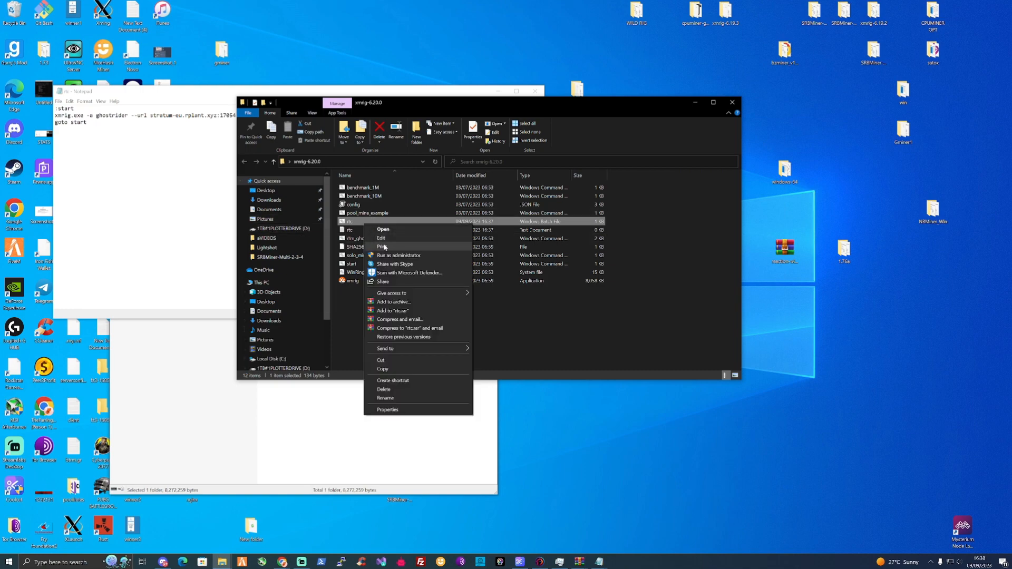
click(383, 230)
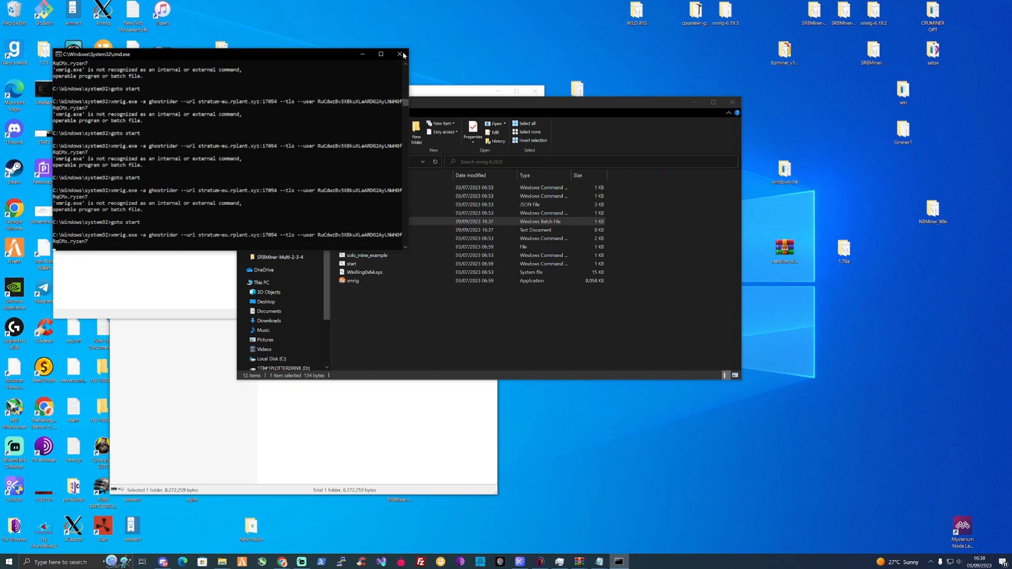
right_click(348, 222)
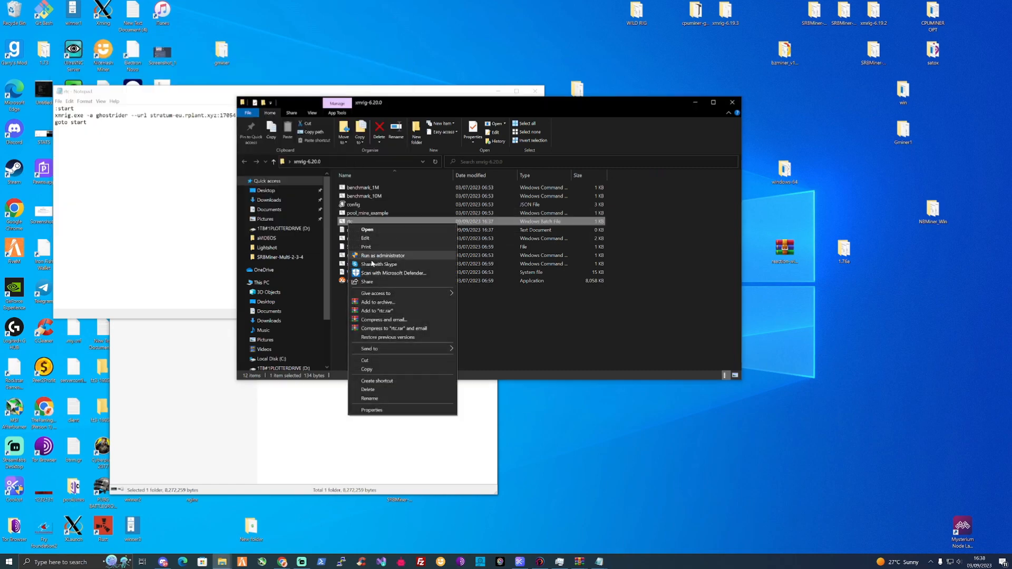
click(381, 255)
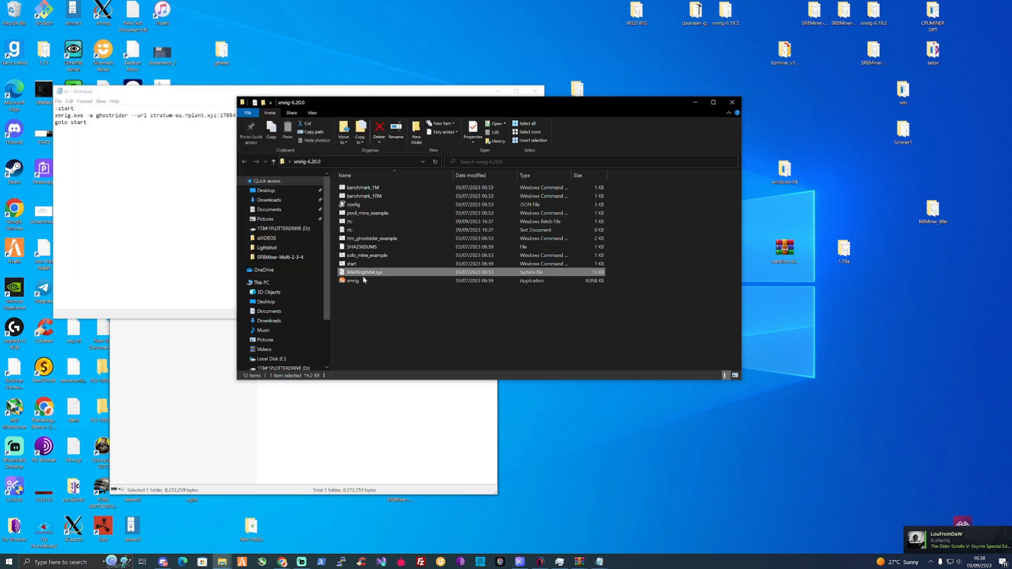
Review xmrig.exe's Compatibility properties, then launch xmrig.exe to start mining
right_click(353, 280)
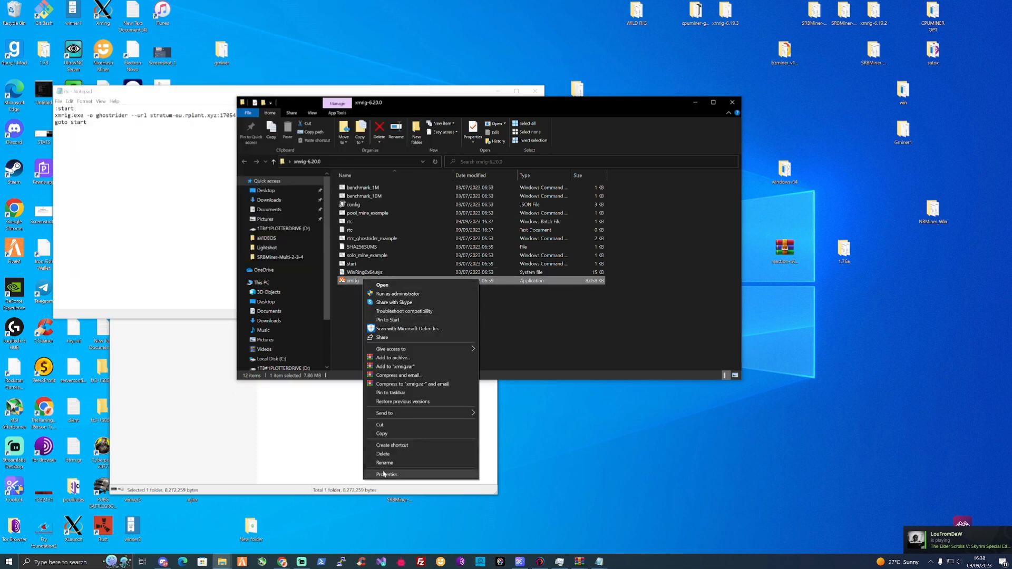
click(387, 475)
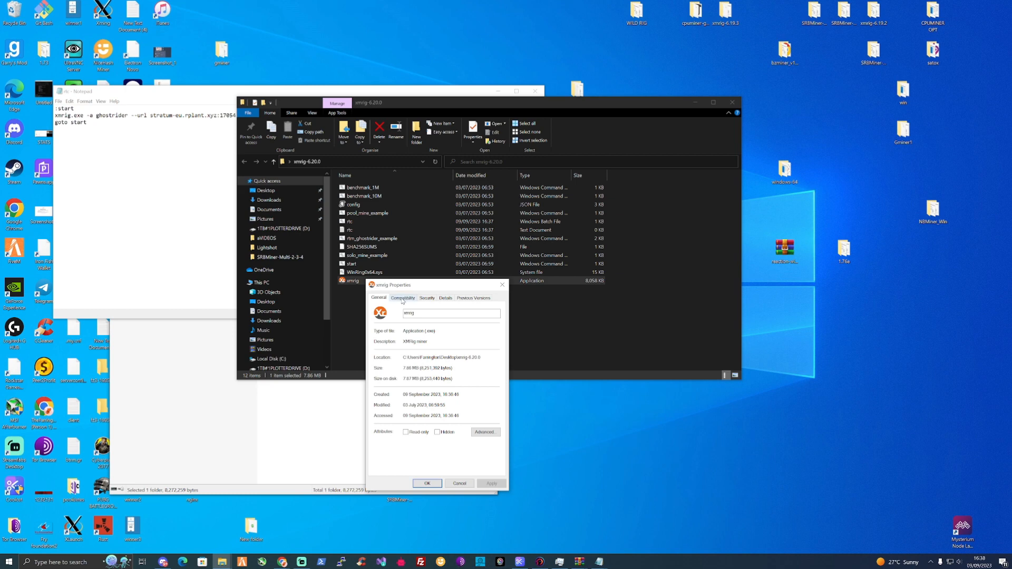
click(403, 297)
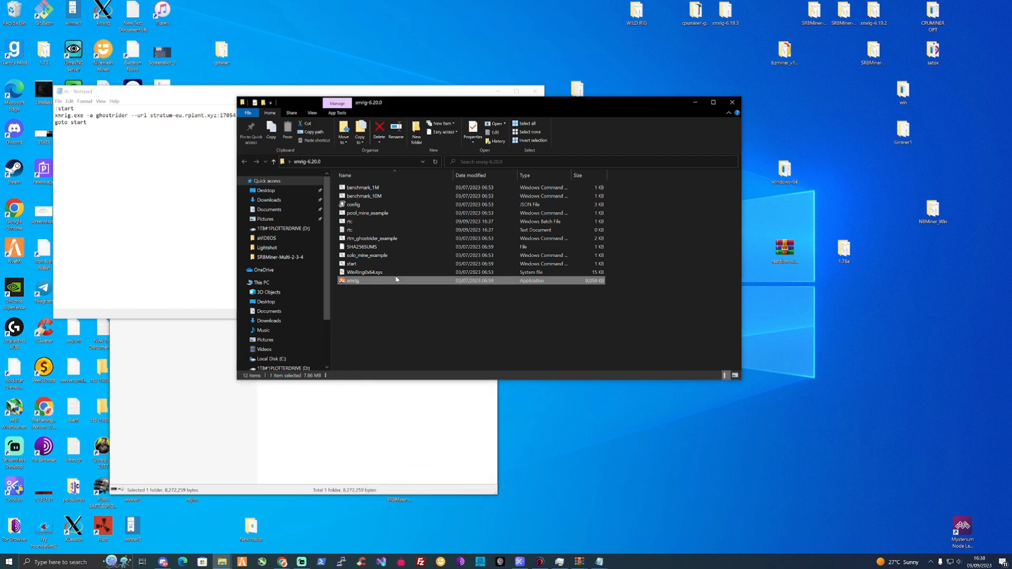
double_click(352, 280)
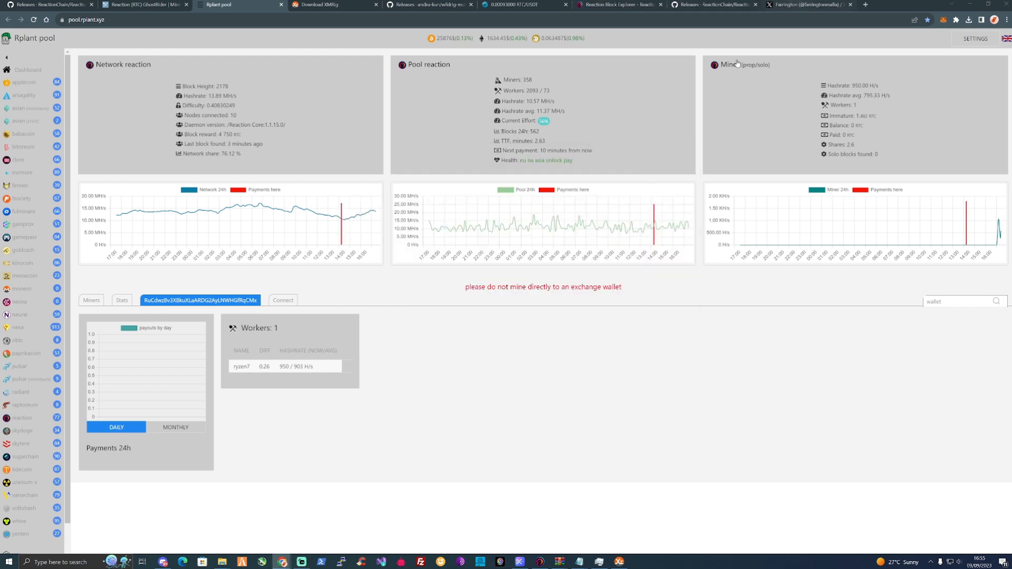
Switch to the Farrington channel's X profile tab after checking the ryzen7 worker hashrate
click(807, 5)
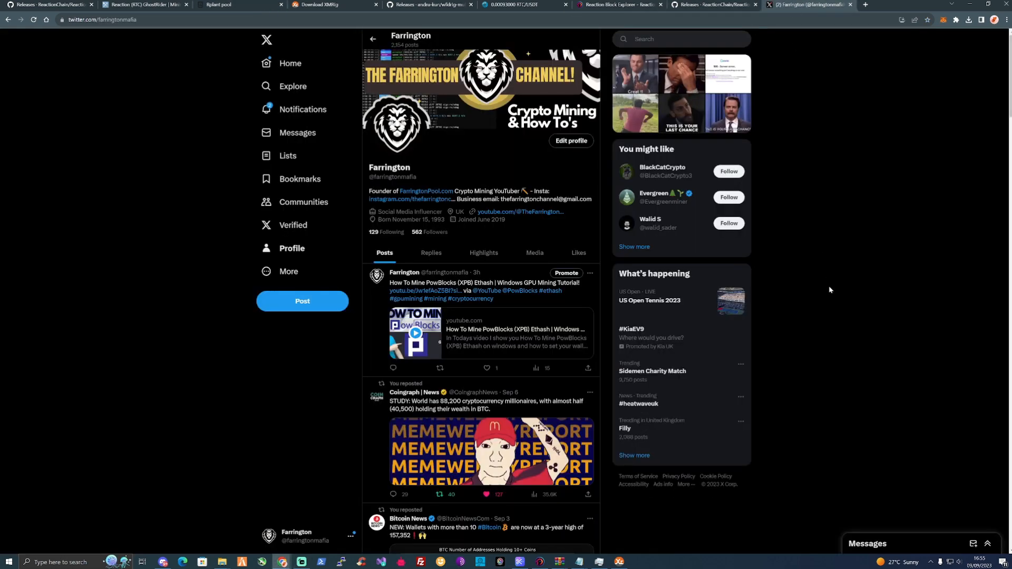